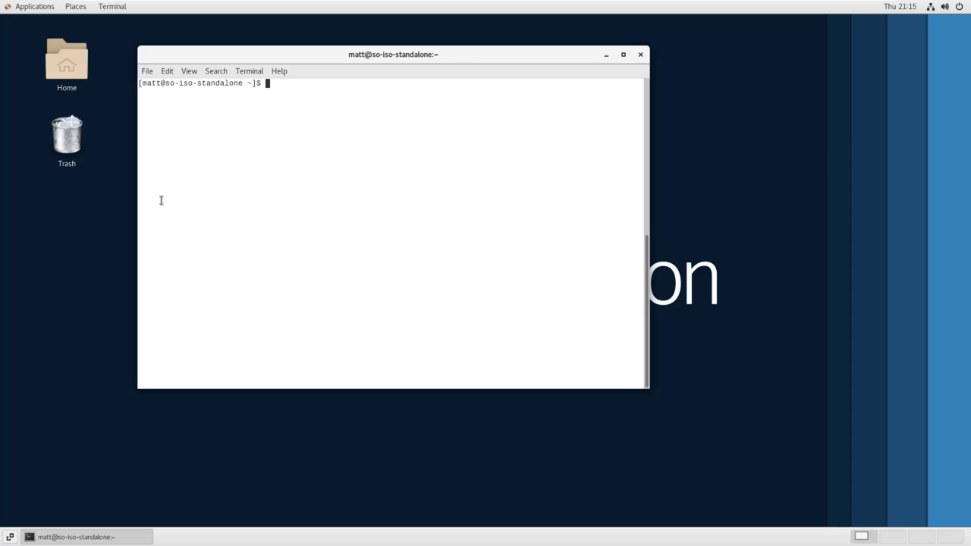
- Run so-allow to permit the Windows server's 192.168.1 address as a Logstash Beat (option b)
type("sudo so-allow")
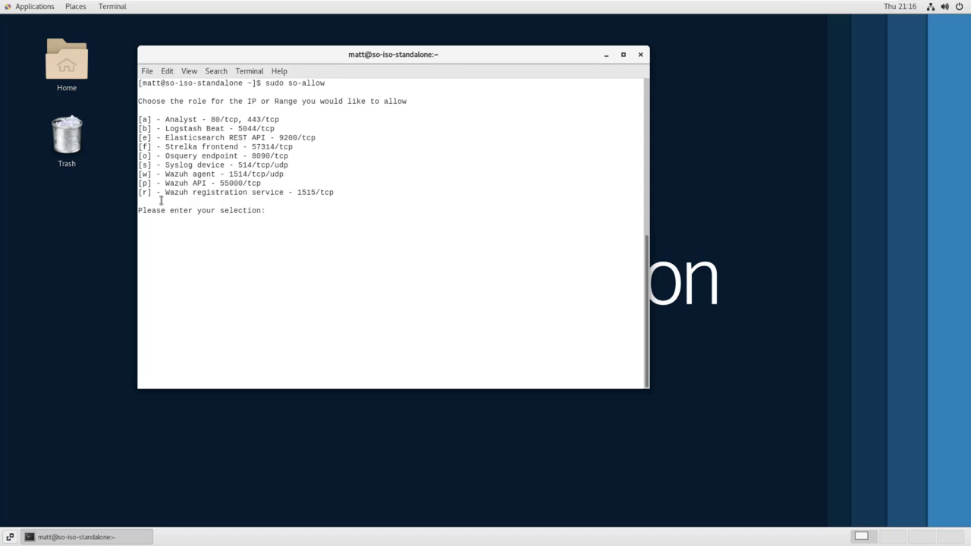
type("b")
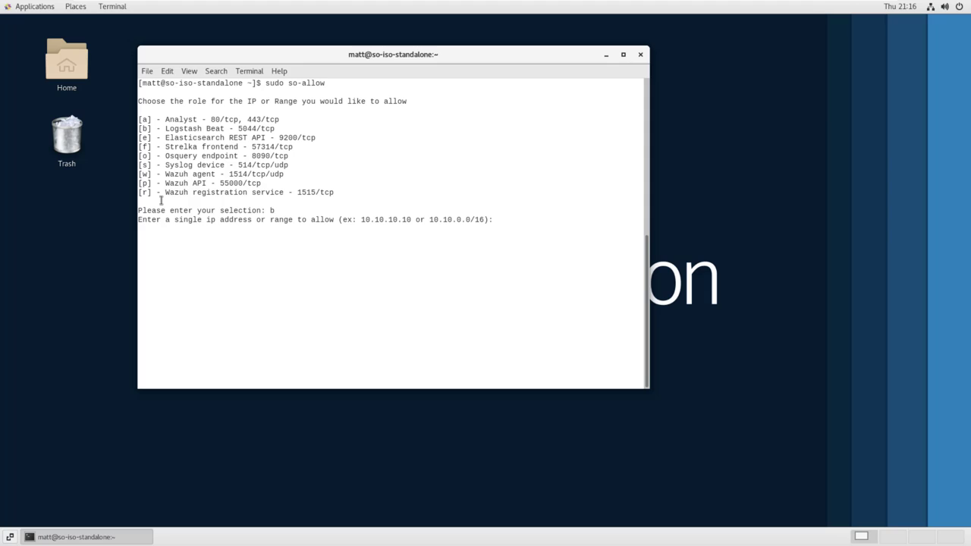
type("192.1")
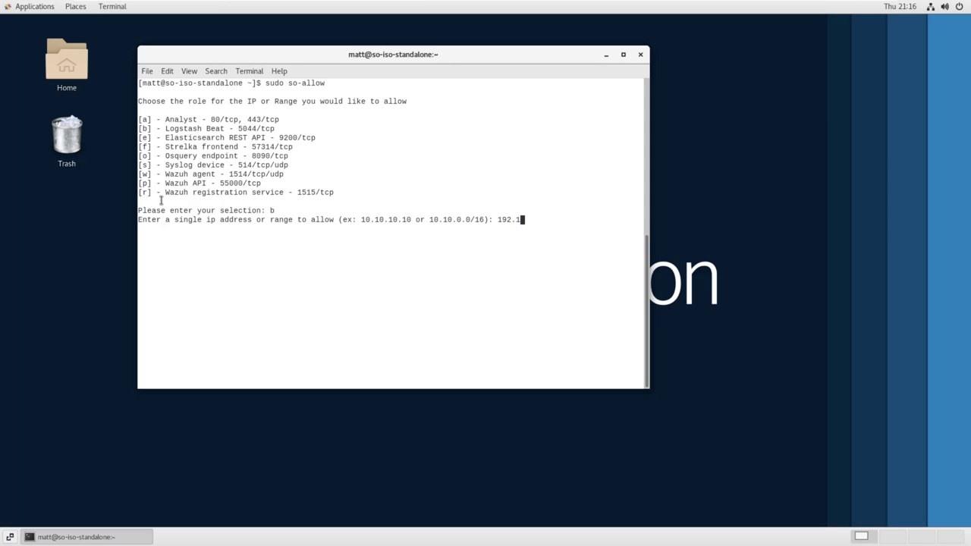
type("68.1.")
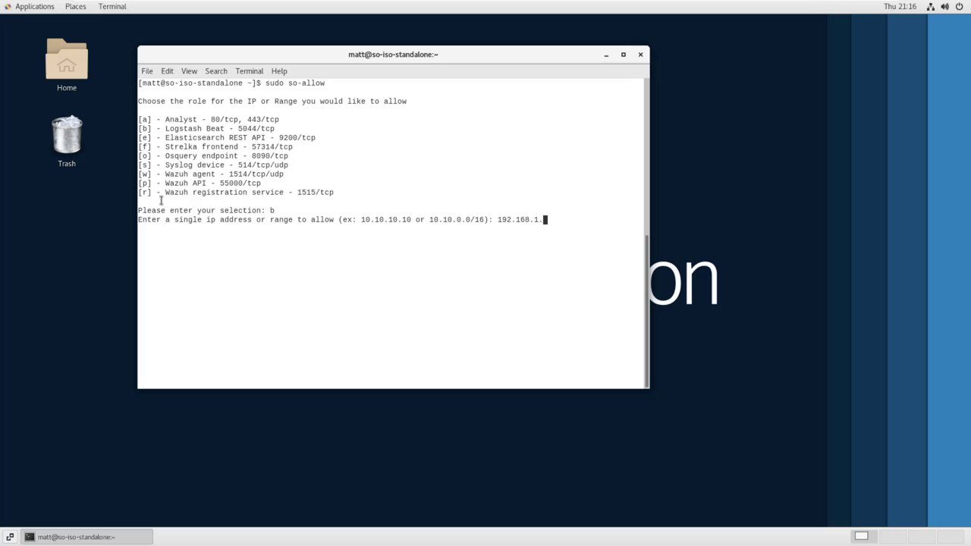
key("Return")
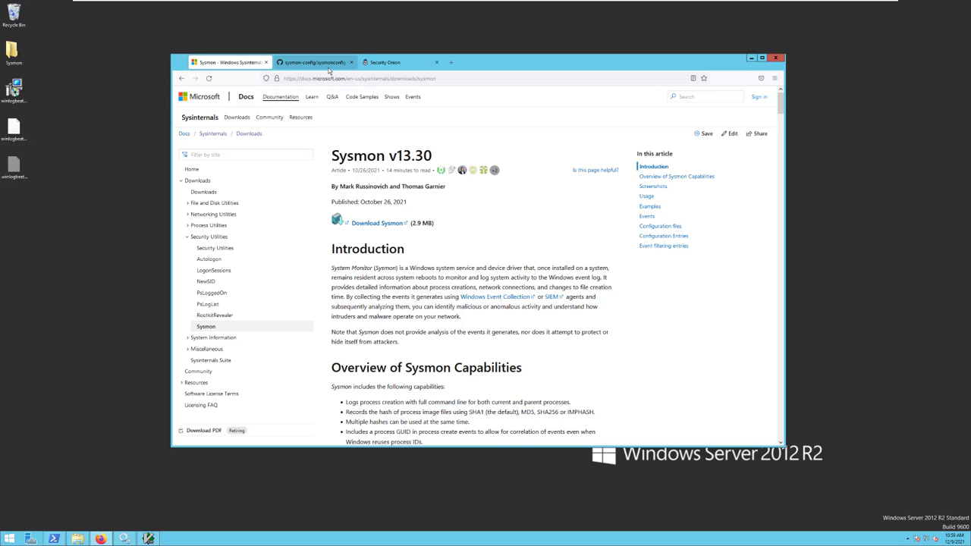
- Switch to the sysmon-config tab showing sysmonconfig-export.xml on GitHub
left_click(314, 62)
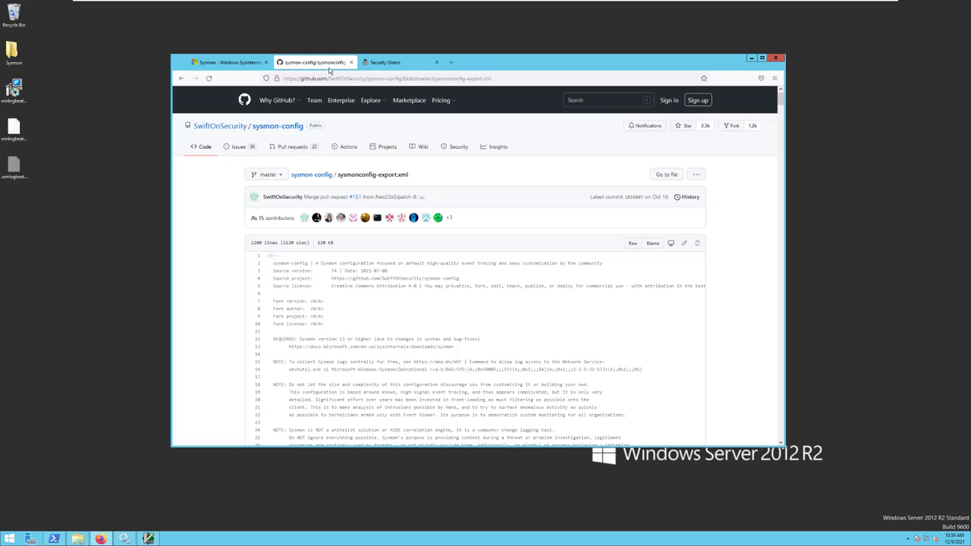
mouse_move(314, 62)
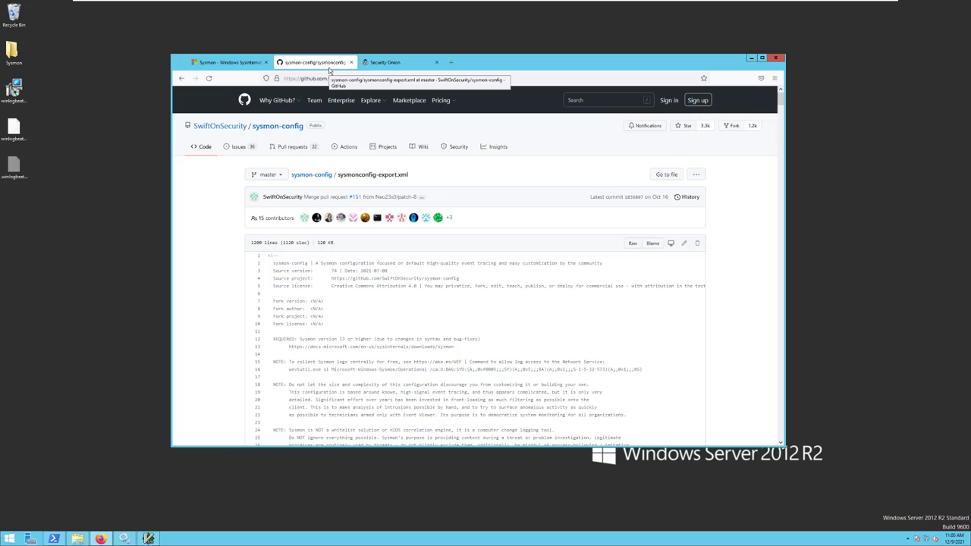
mouse_move(650, 372)
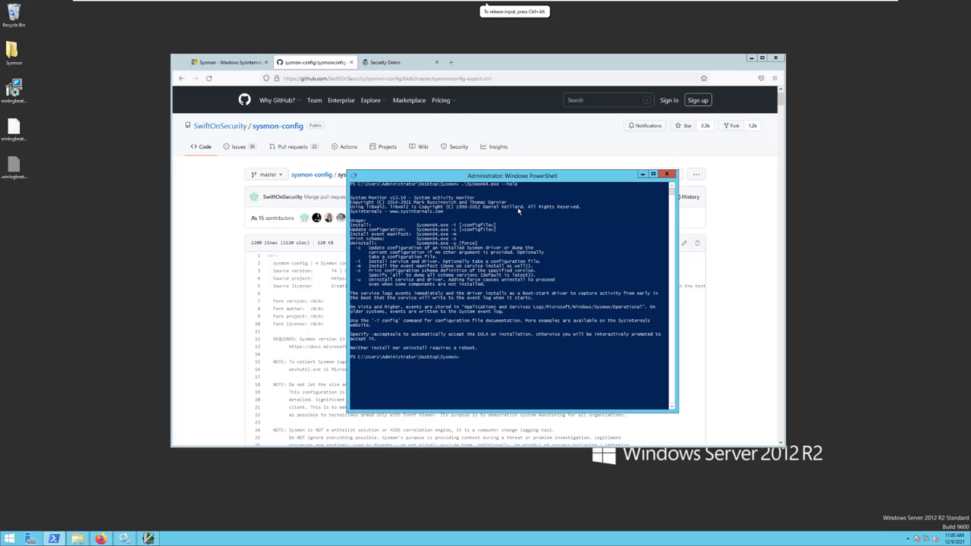
mouse_move(635, 232)
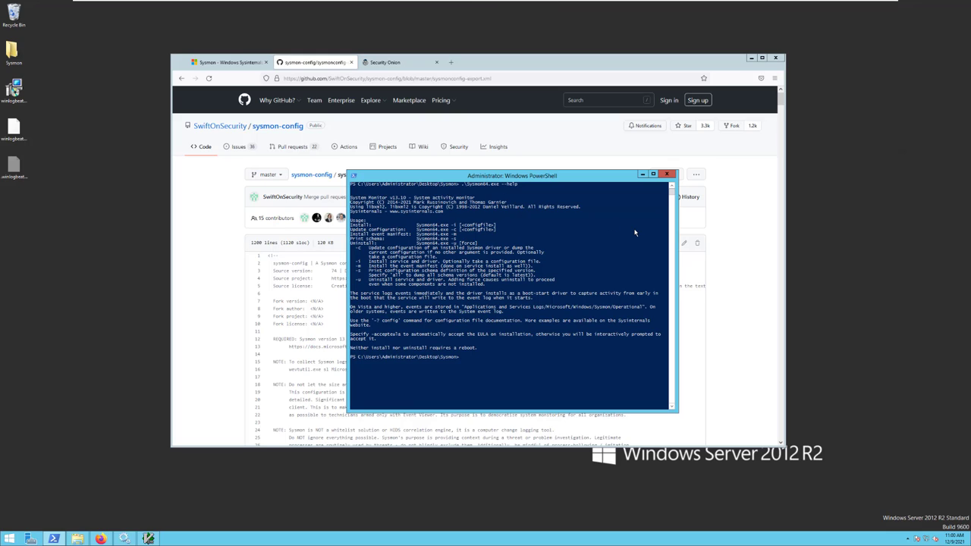
- Run Sysmon64.exe with -i and sysmonconfig-export.xml to install and start Sysmon
type(".\\sysmon")
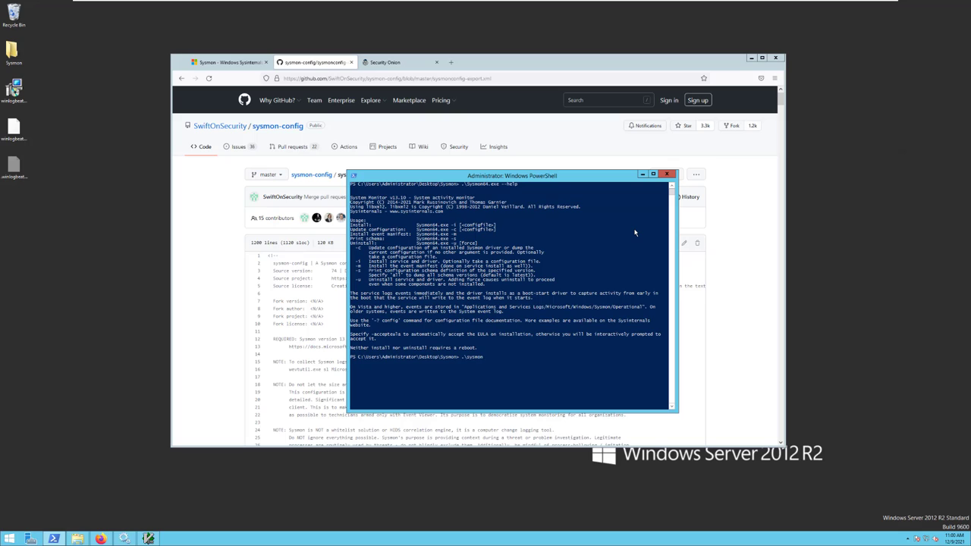
type("64.exe")
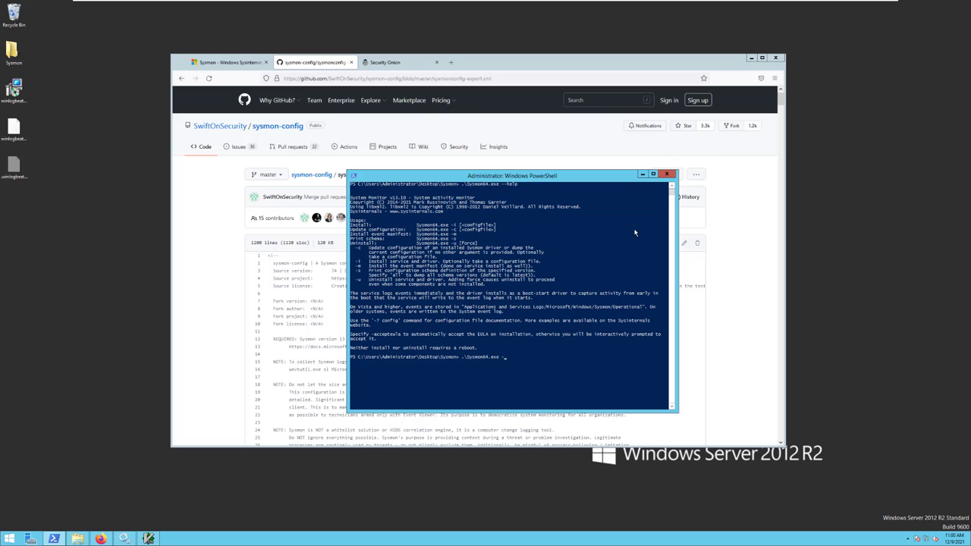
type("-i")
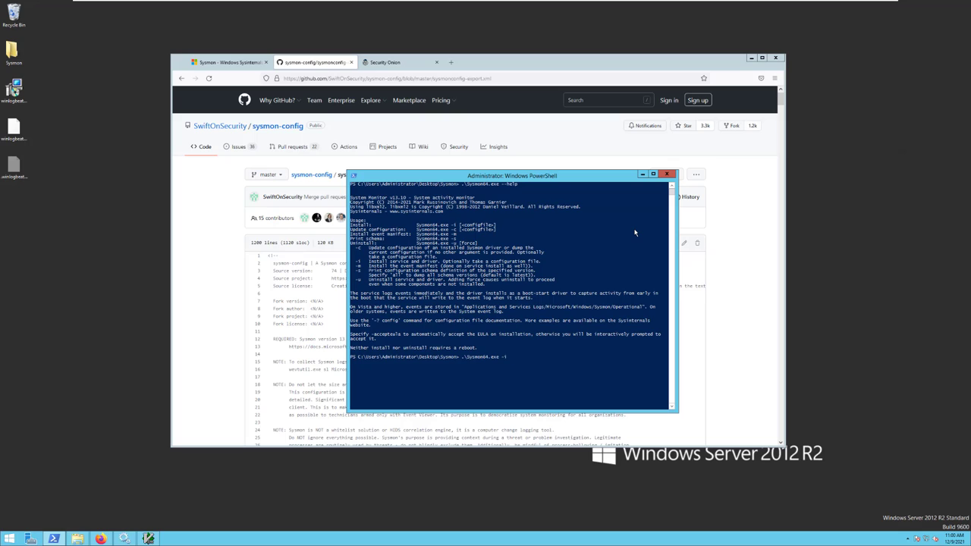
type(".\\Sysmon64.exe")
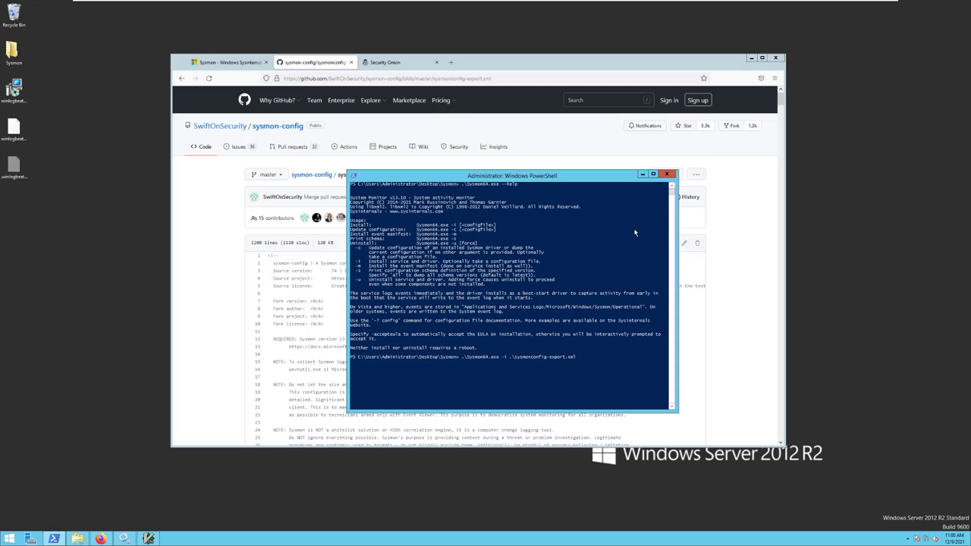
key("Return")
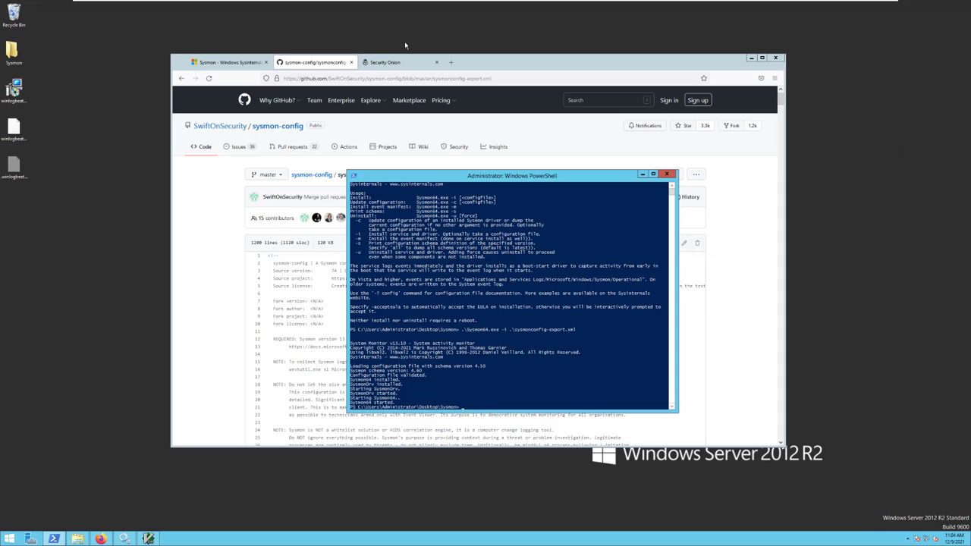
- Go to the Security Onion tab and open its Downloads page
left_click(400, 62)
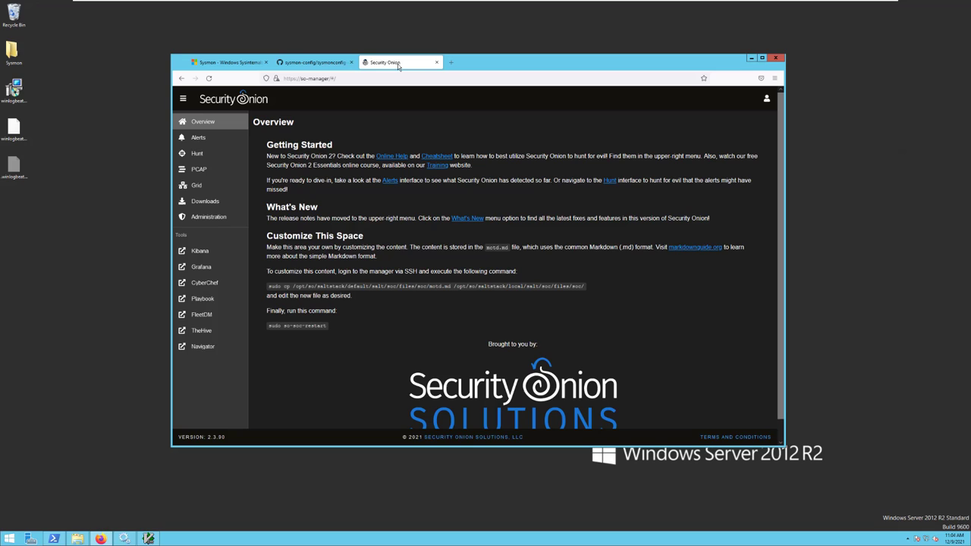
mouse_move(216, 206)
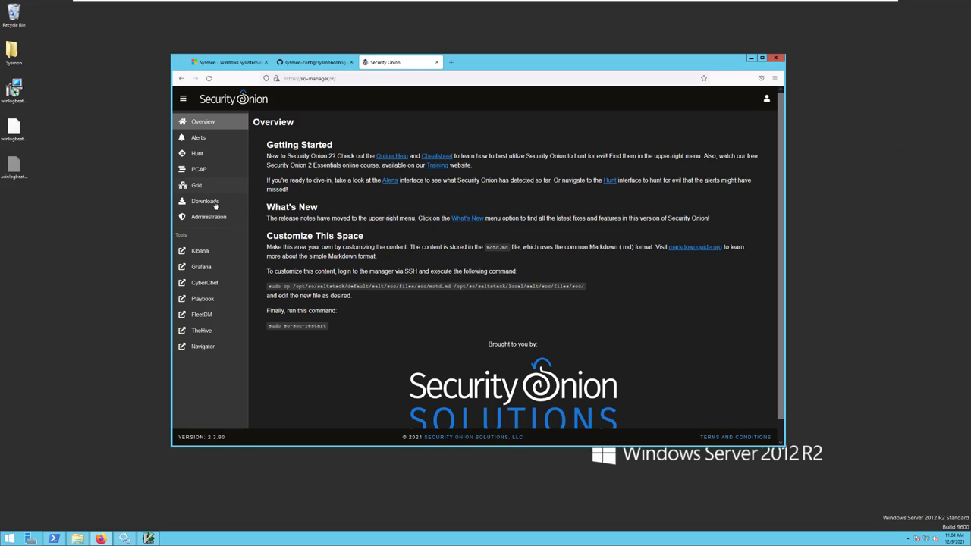
left_click(205, 201)
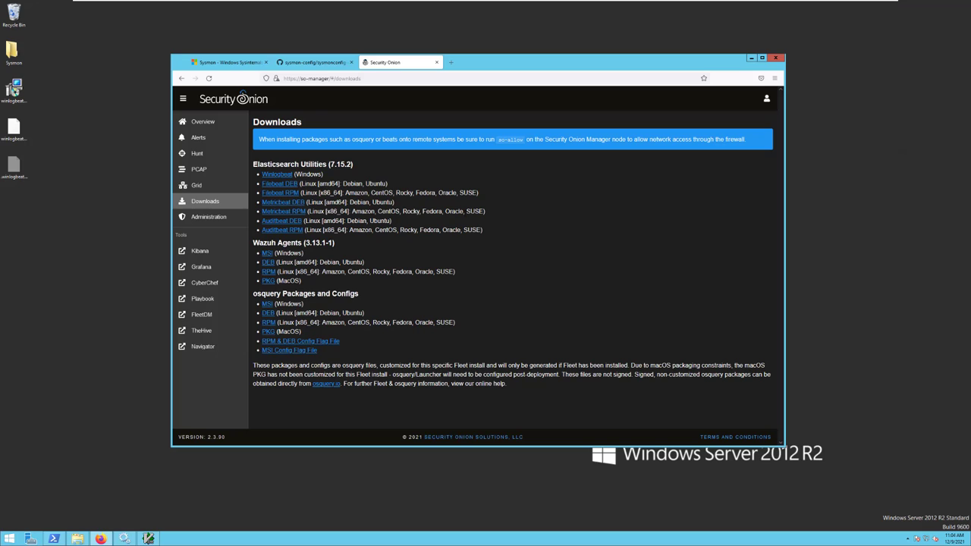
mouse_move(464, 220)
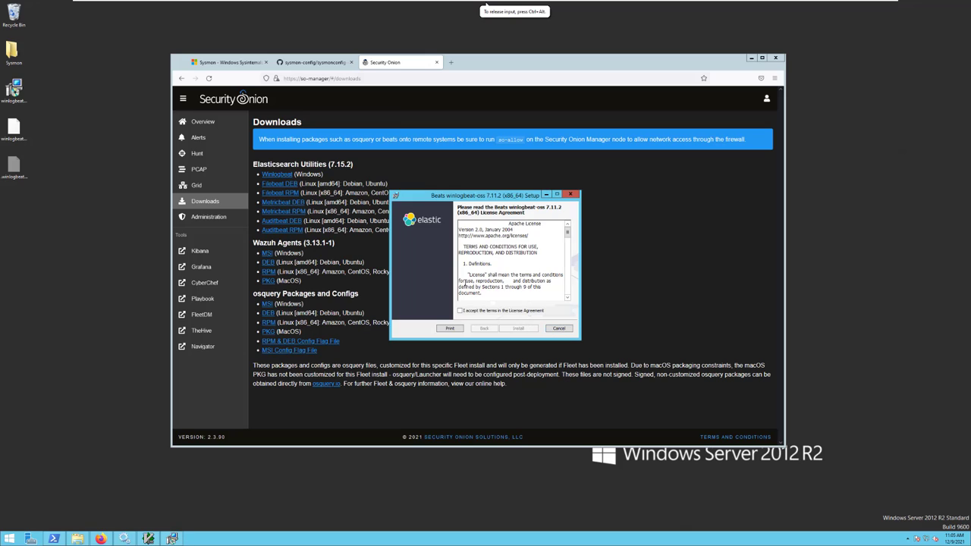
- Accept the license, install winlogbeat-oss 7.11.2, and finish with the data folder opening
left_click(461, 311)
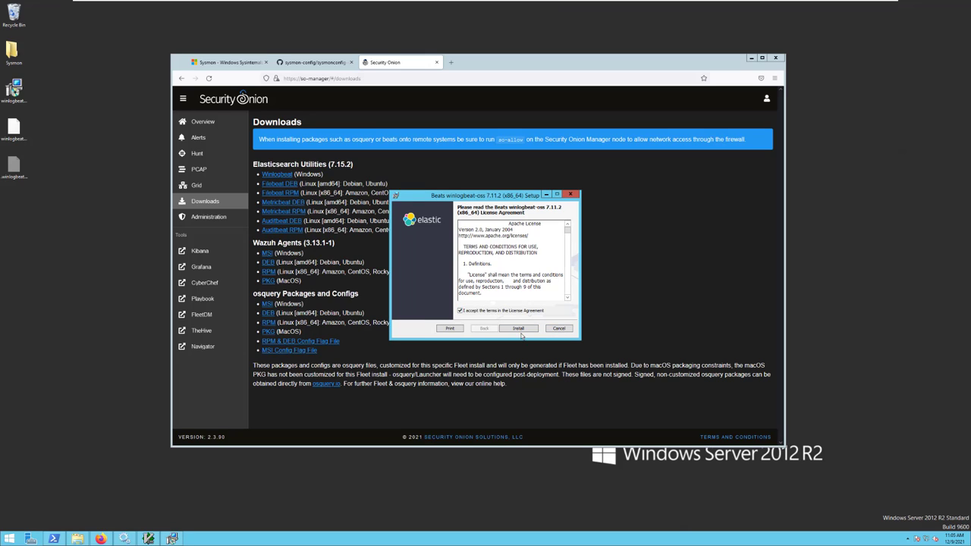
left_click(518, 328)
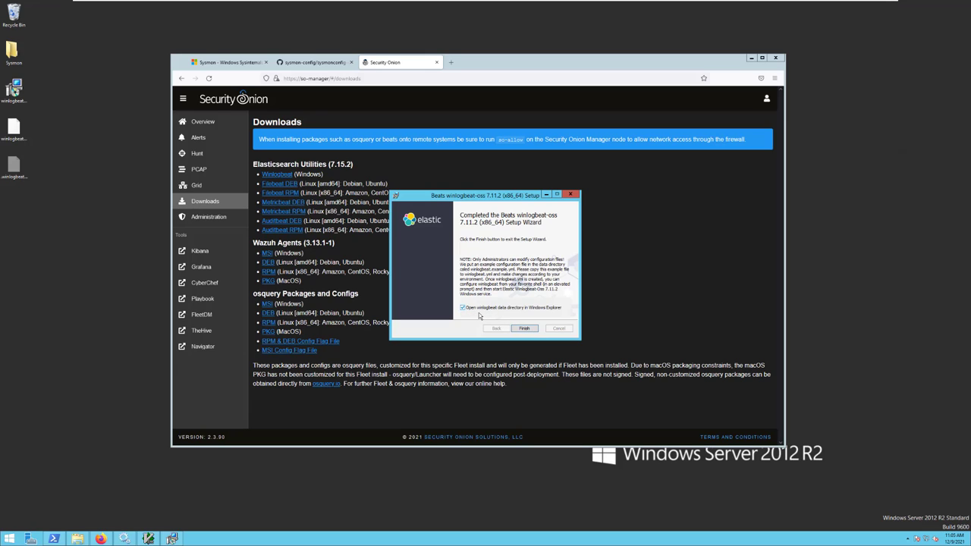
mouse_move(543, 326)
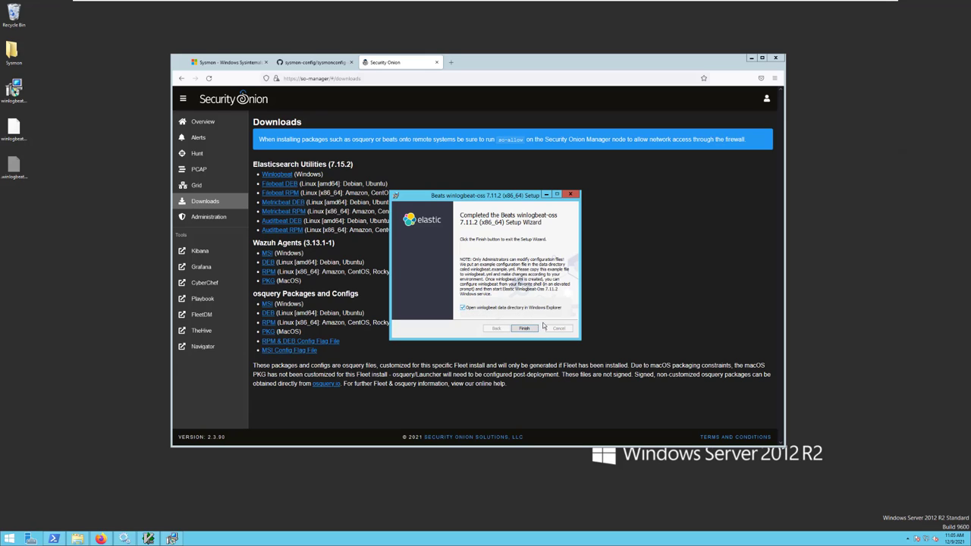
left_click(525, 327)
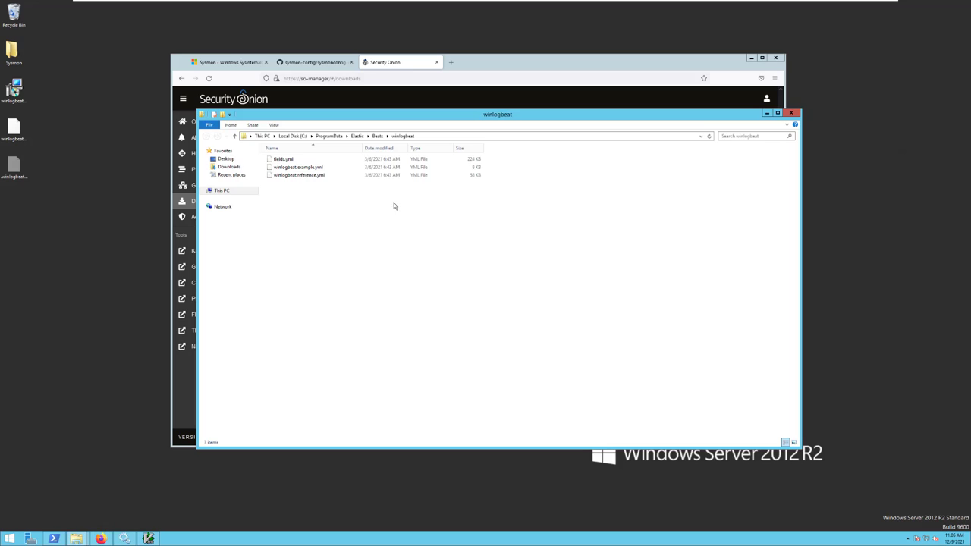
- Place winlogbeat.yml in C:\ProgramData\Elastic\Beats\winlogbeat and open it for editing
left_click_drag(497, 114, 545, 126)
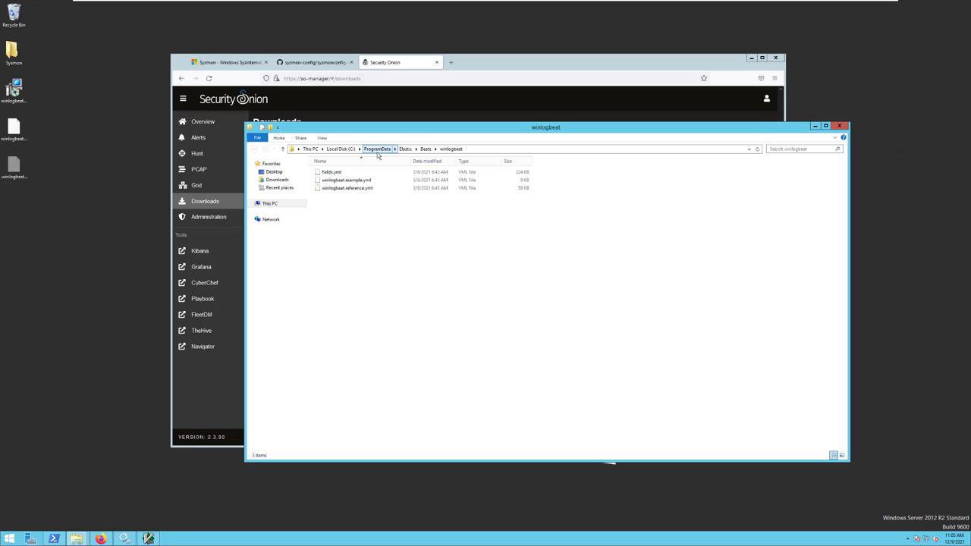
left_click(451, 149)
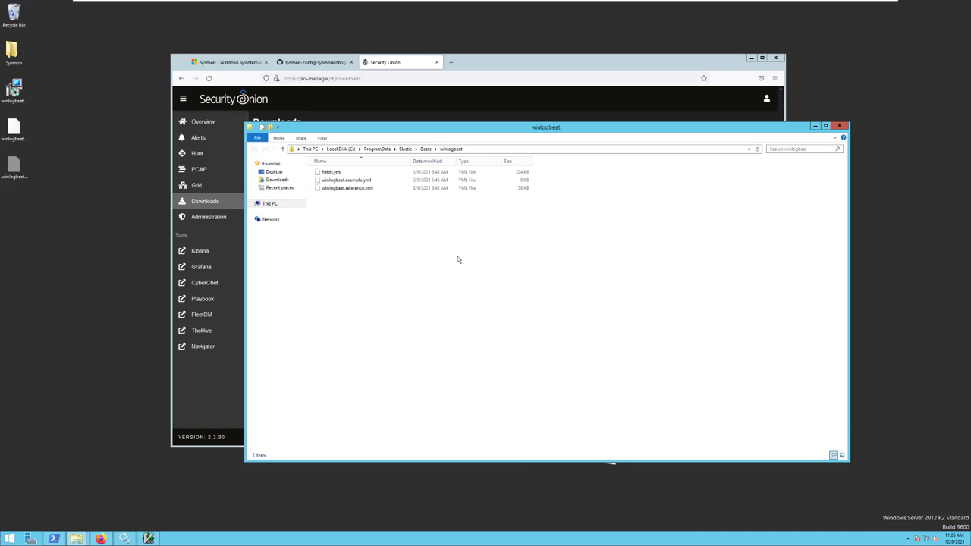
mouse_move(373, 258)
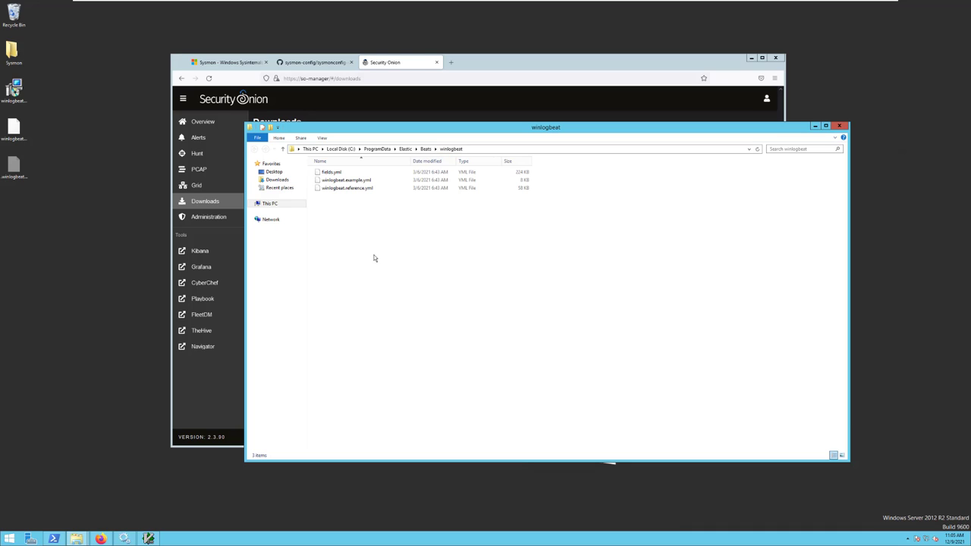
mouse_move(143, 199)
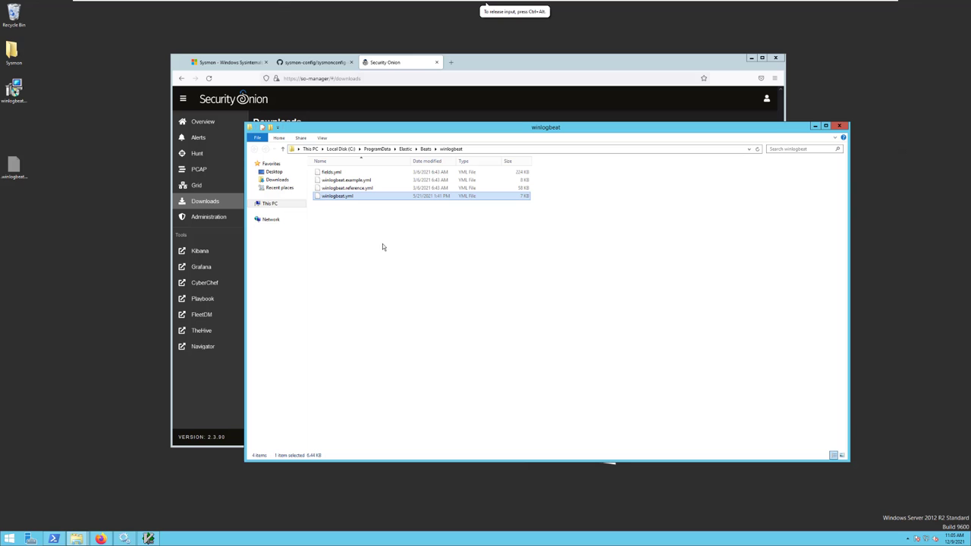
mouse_move(220, 520)
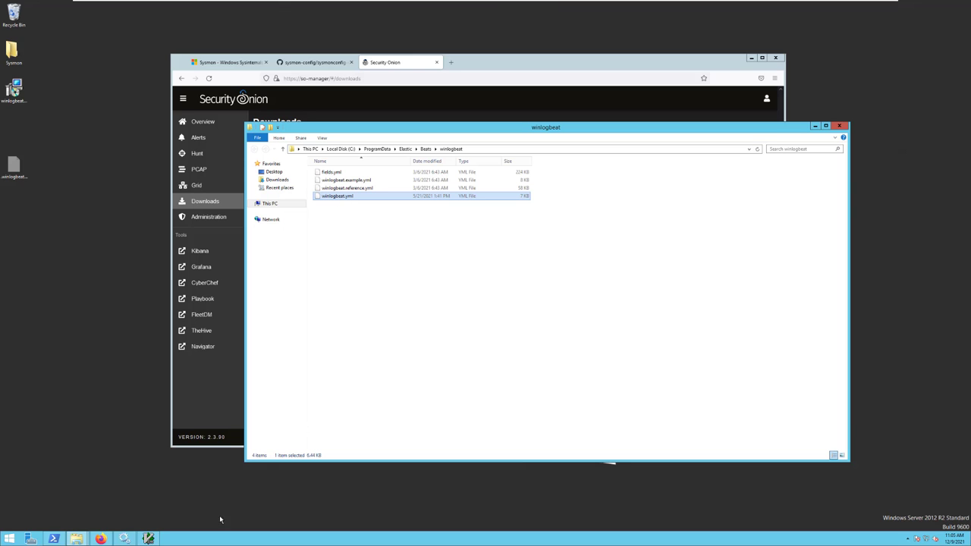
double_click(336, 196)
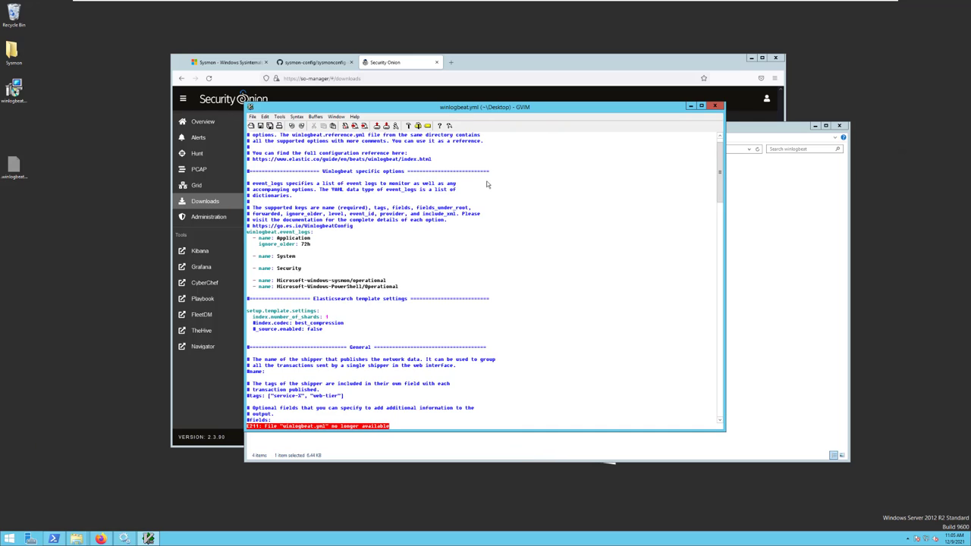
mouse_move(345, 250)
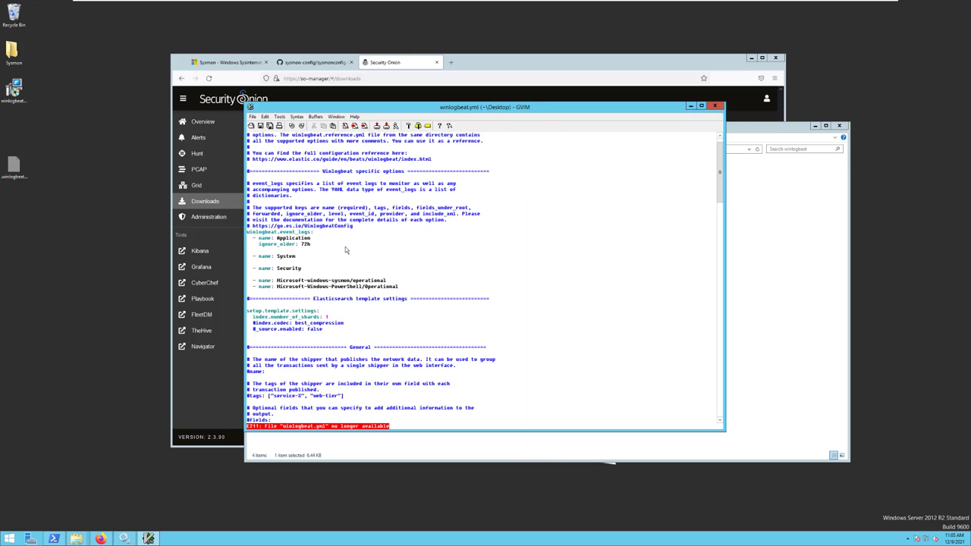
mouse_move(311, 244)
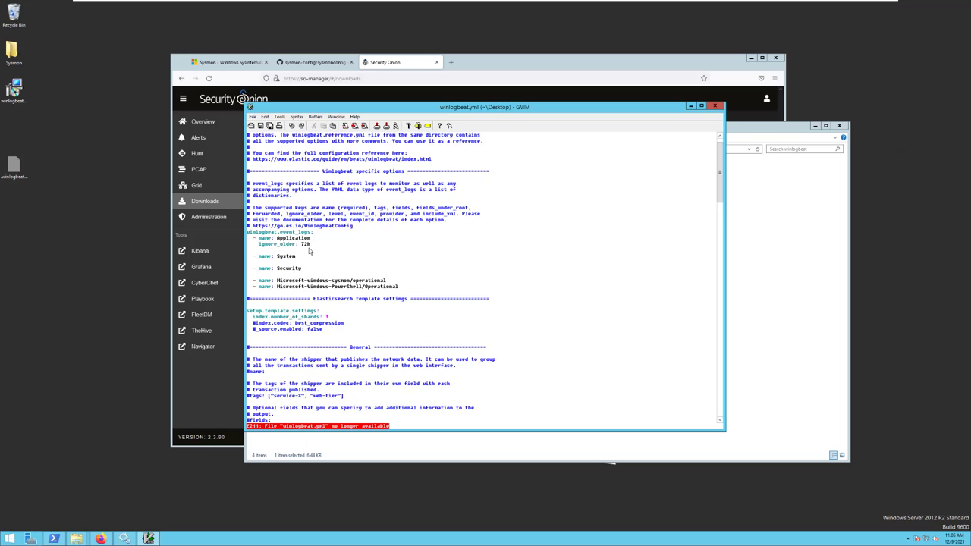
mouse_move(296, 264)
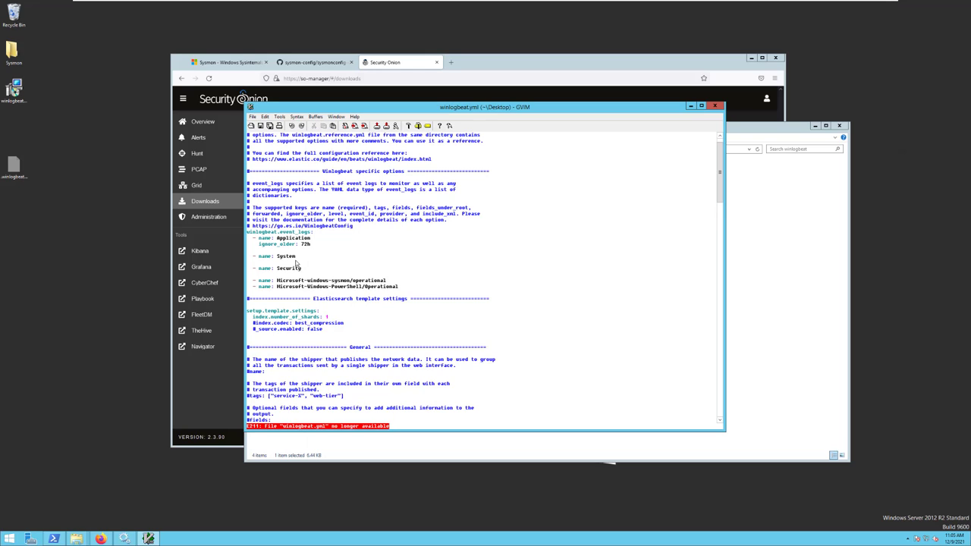
mouse_move(309, 267)
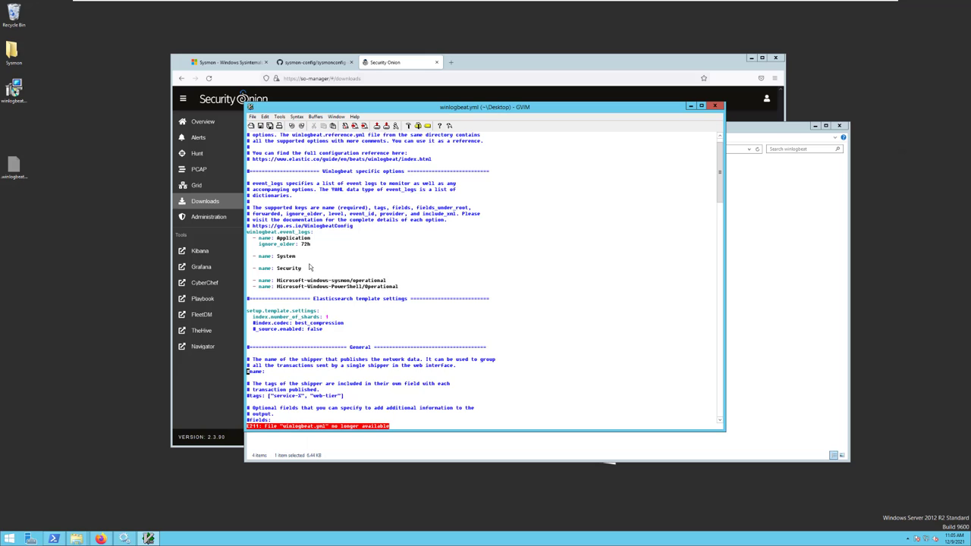
mouse_move(326, 272)
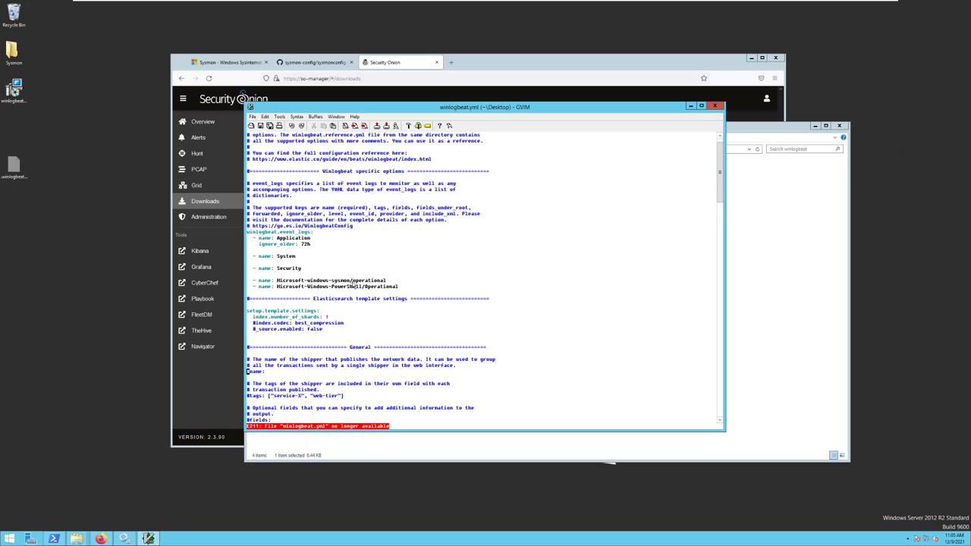
mouse_move(469, 259)
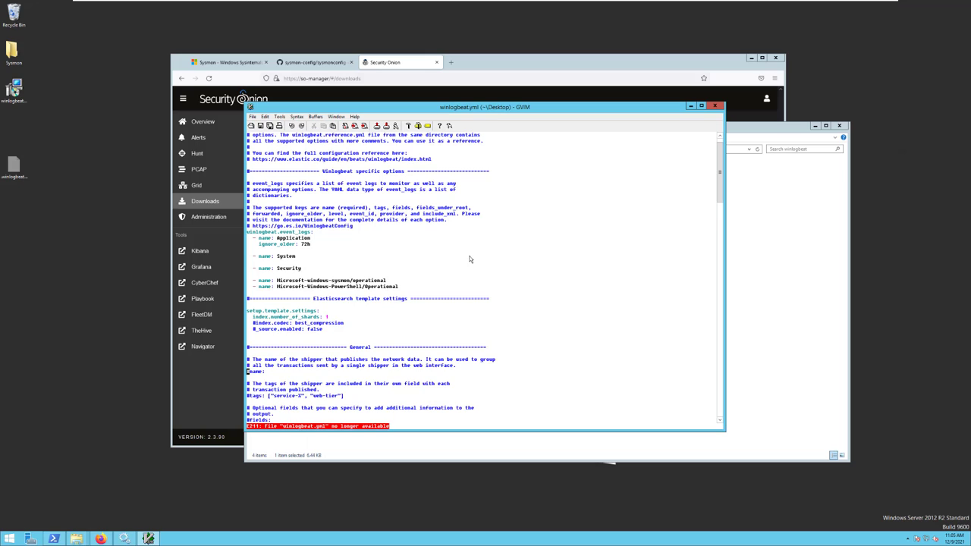
mouse_move(330, 294)
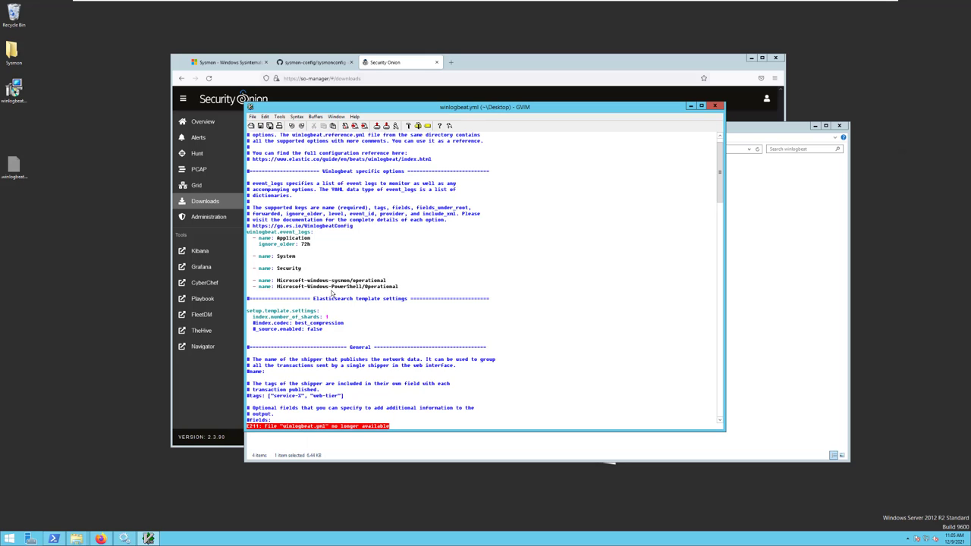
mouse_move(523, 282)
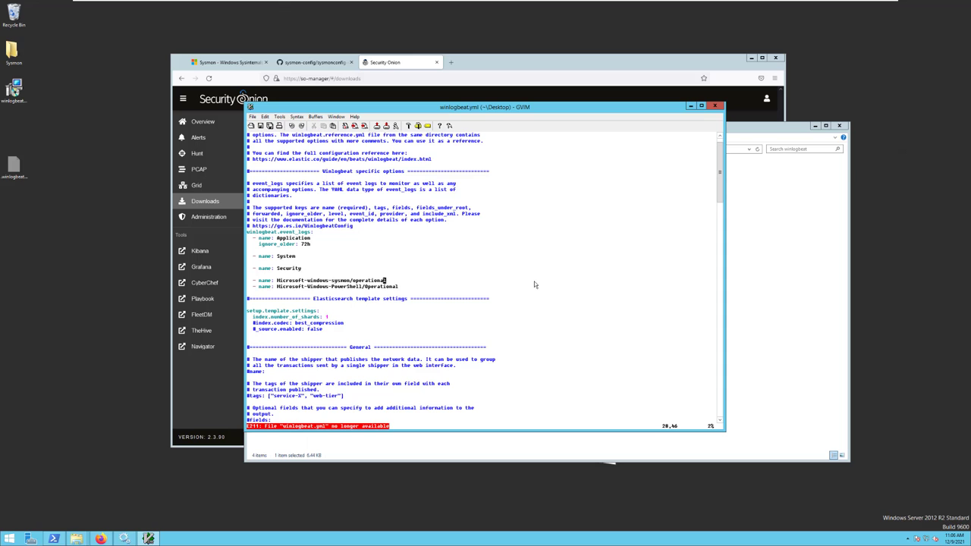
- Scroll winlogbeat.yml to confirm Microsoft-windows-sysmon/operational is among the event logs
scroll("down", 3)
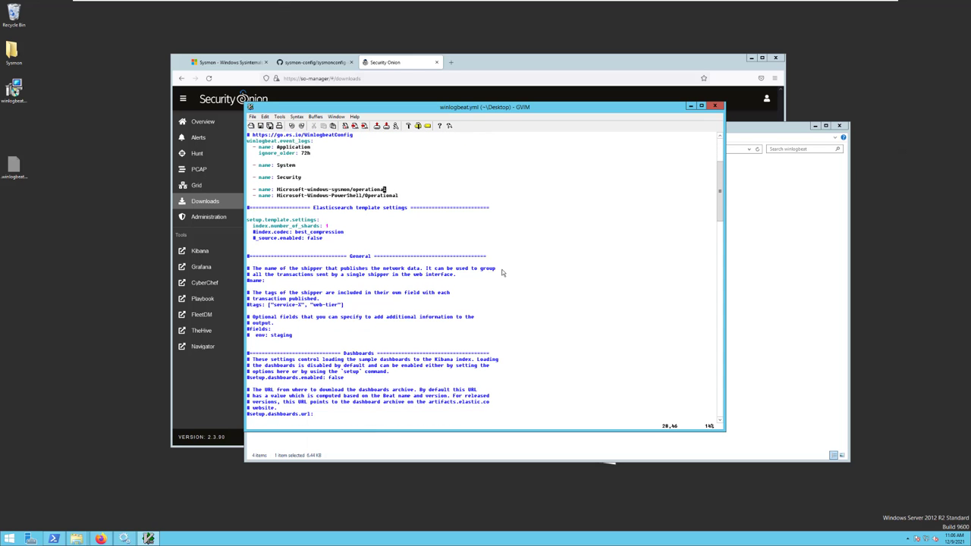
scroll("down", 3)
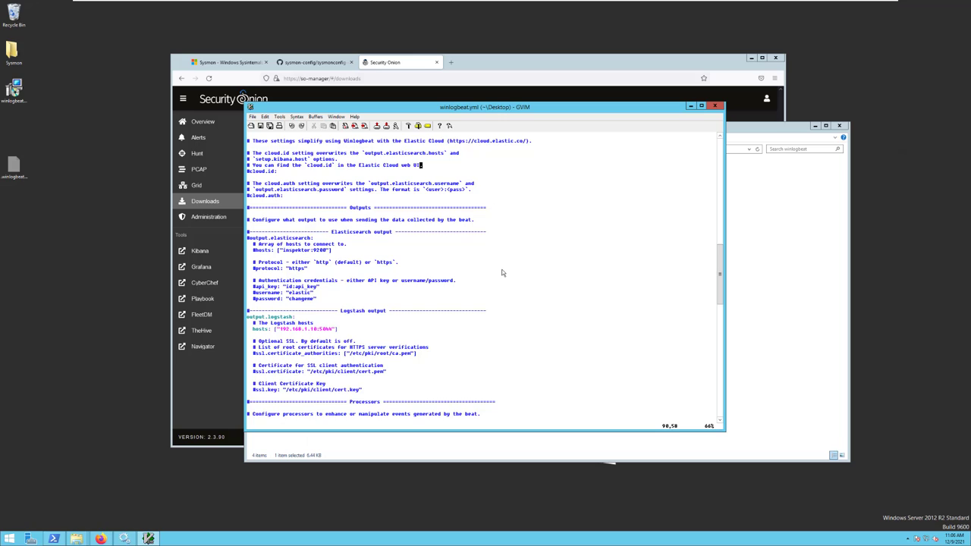
scroll("down", 3)
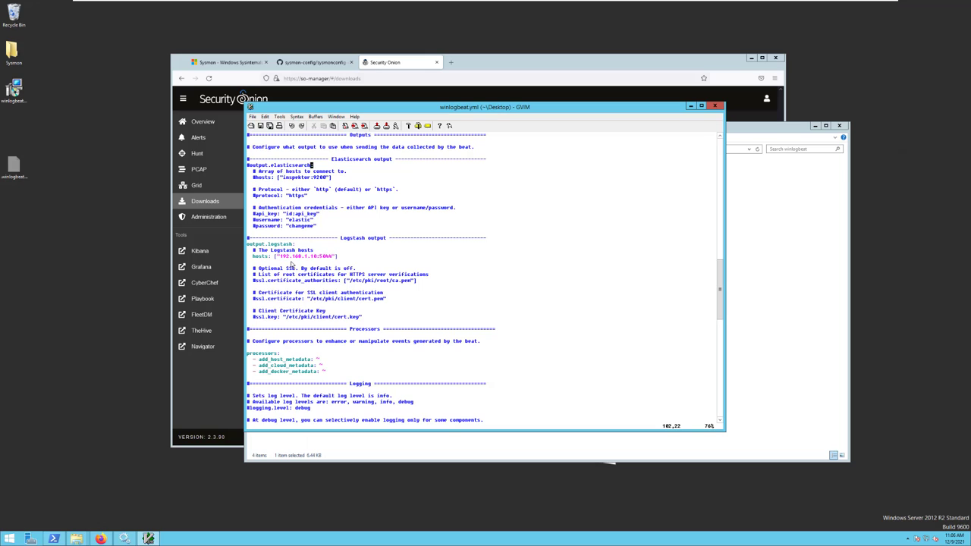
mouse_move(324, 265)
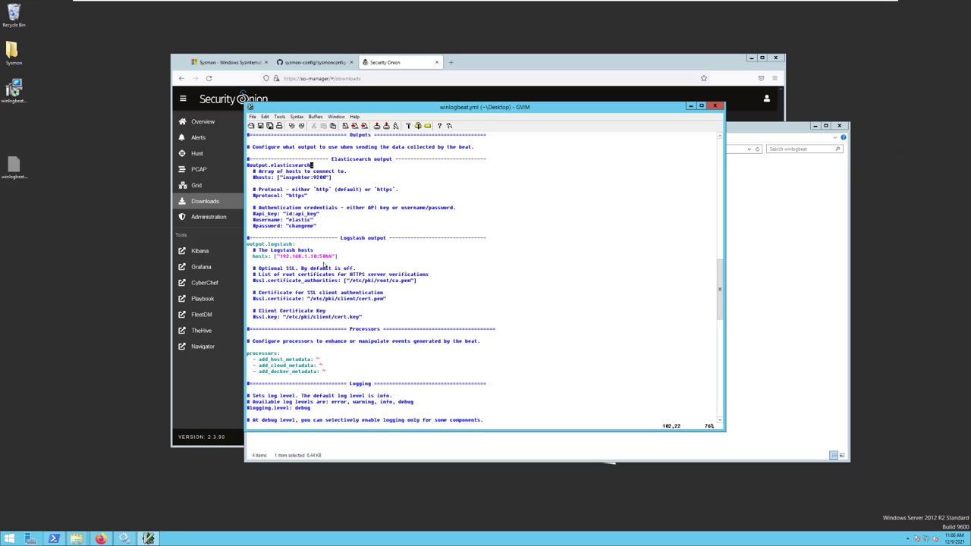
mouse_move(436, 283)
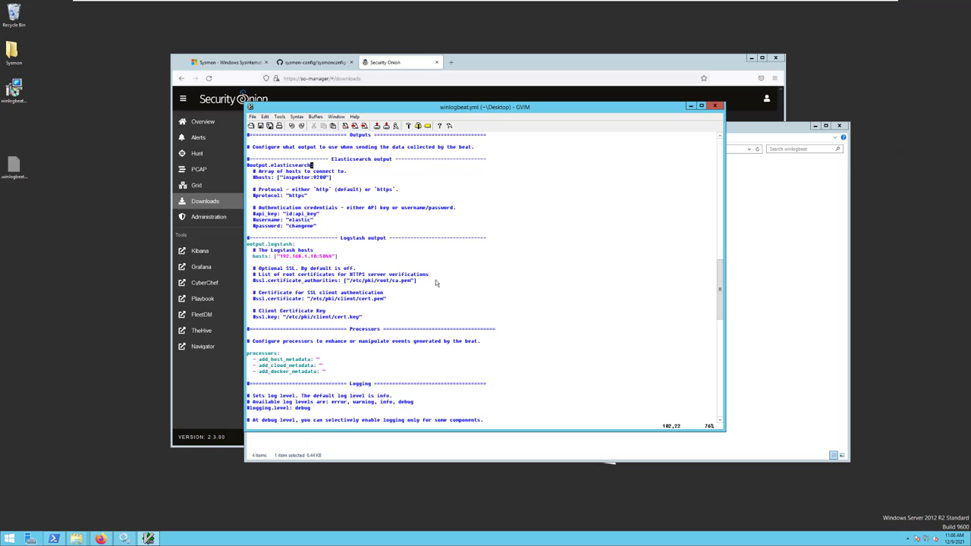
mouse_move(483, 289)
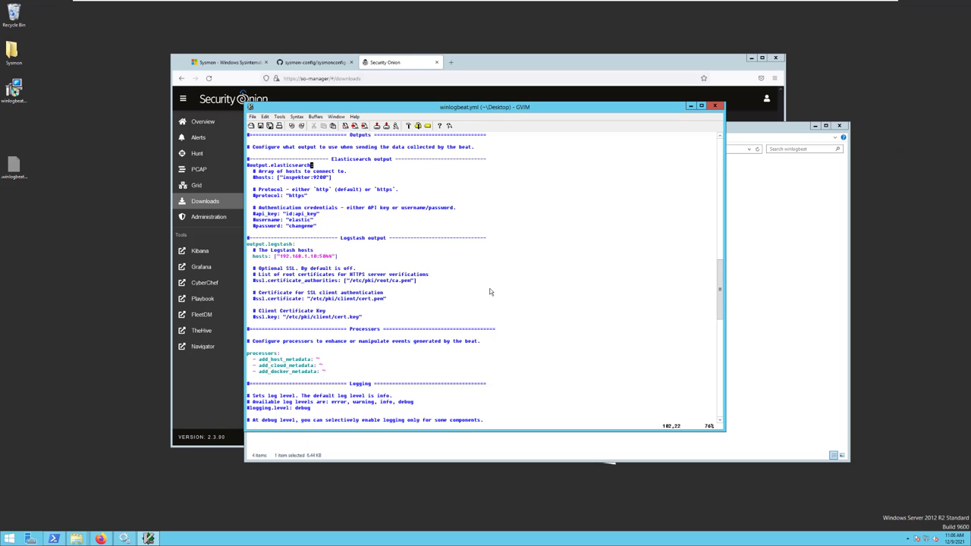
scroll("up", 3)
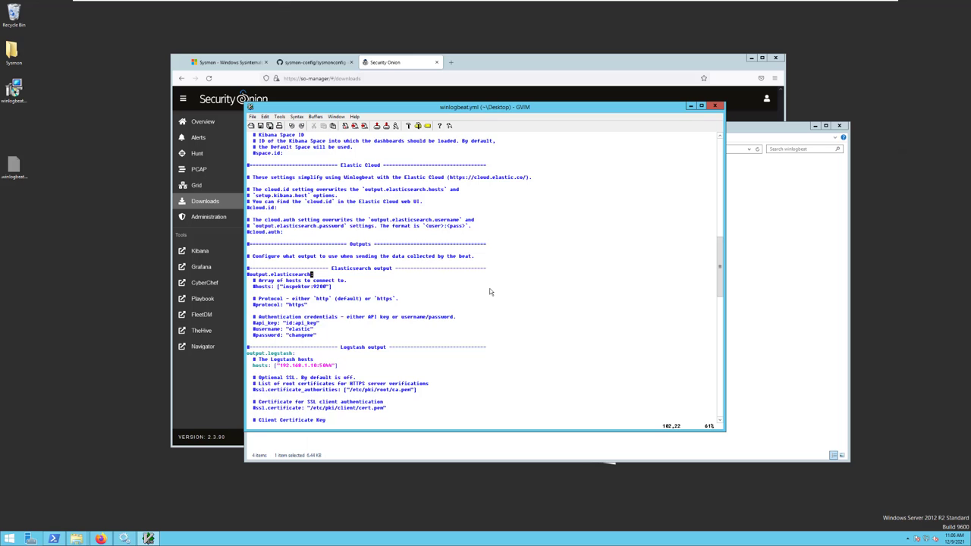
scroll("up", 3)
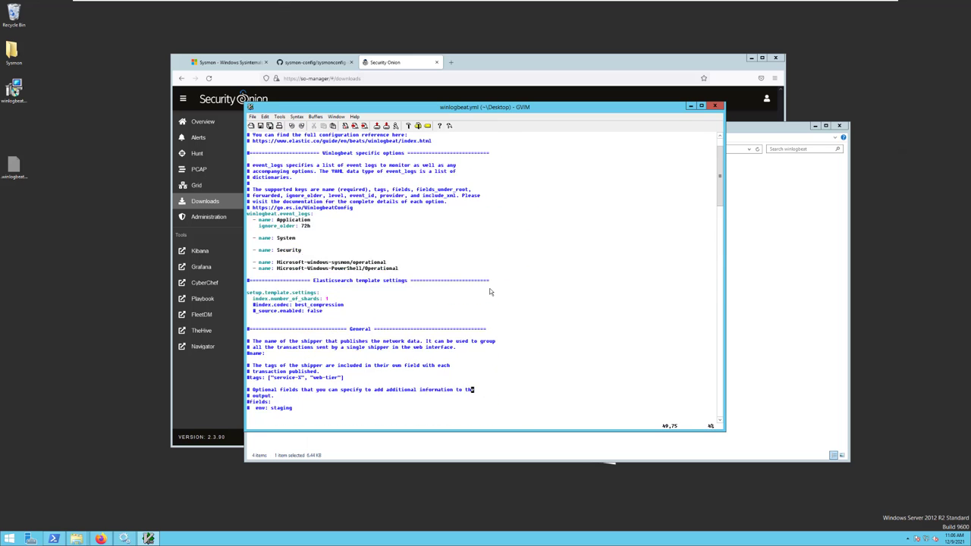
scroll("up", 3)
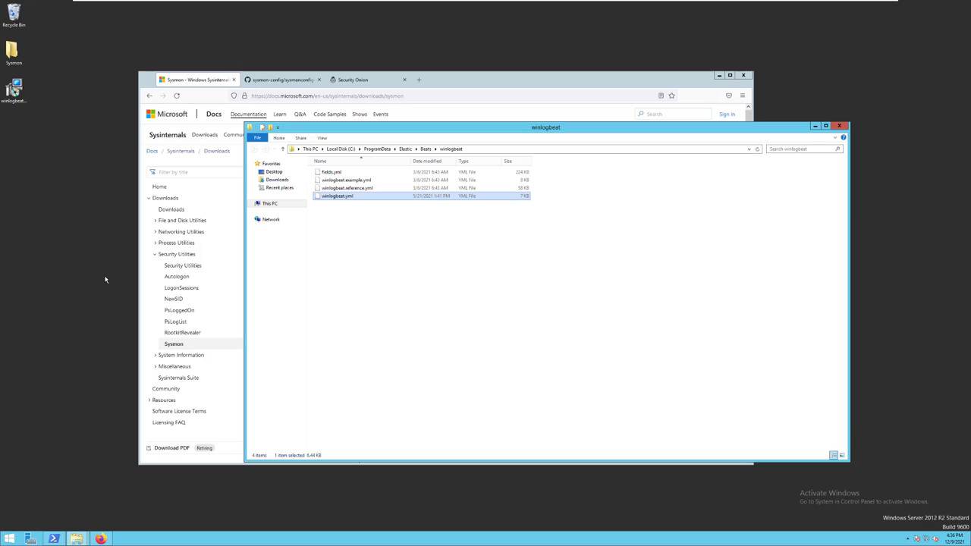
mouse_move(69, 474)
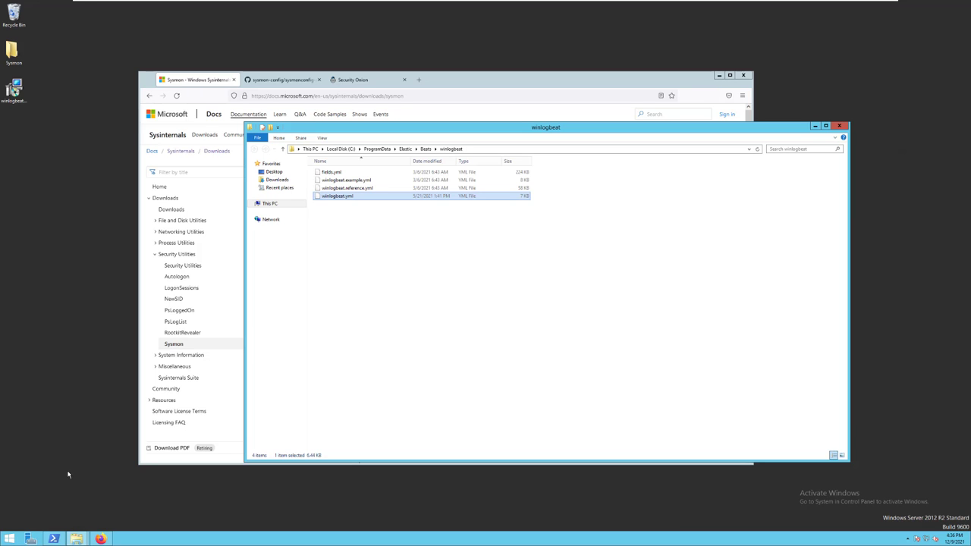
- Bring up the Windows Start screen
left_click(8, 538)
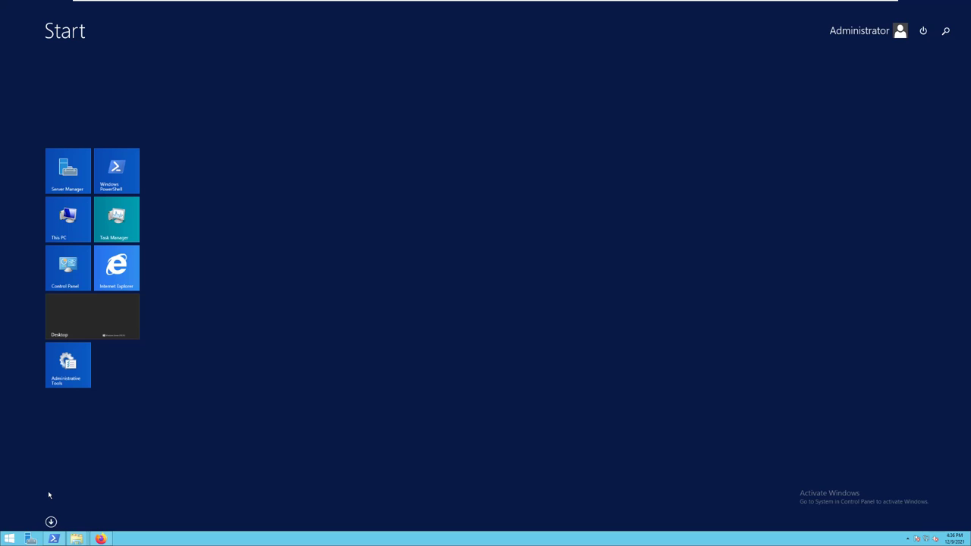
- Open Services, select Elastic Winlogbeat-Oss 7.11.2, and start it
type("services")
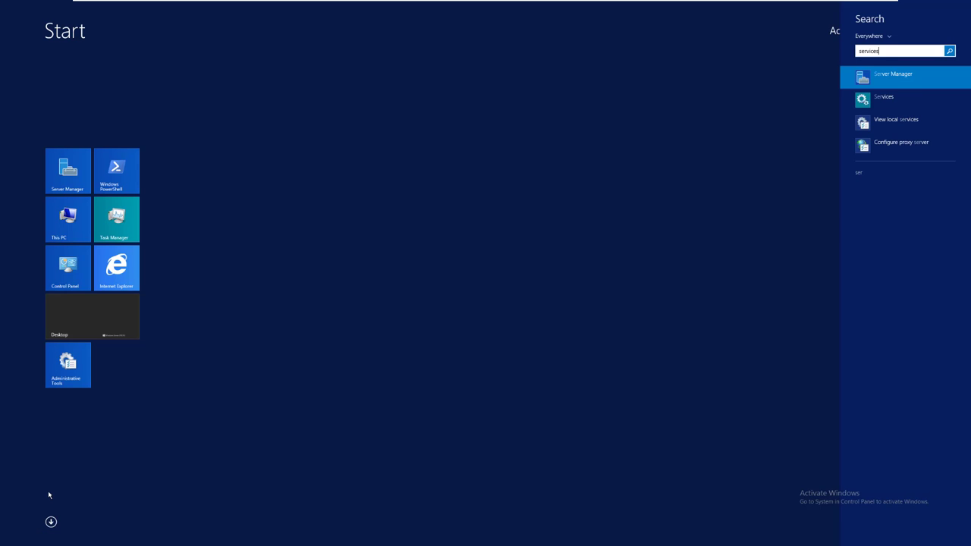
left_click(884, 97)
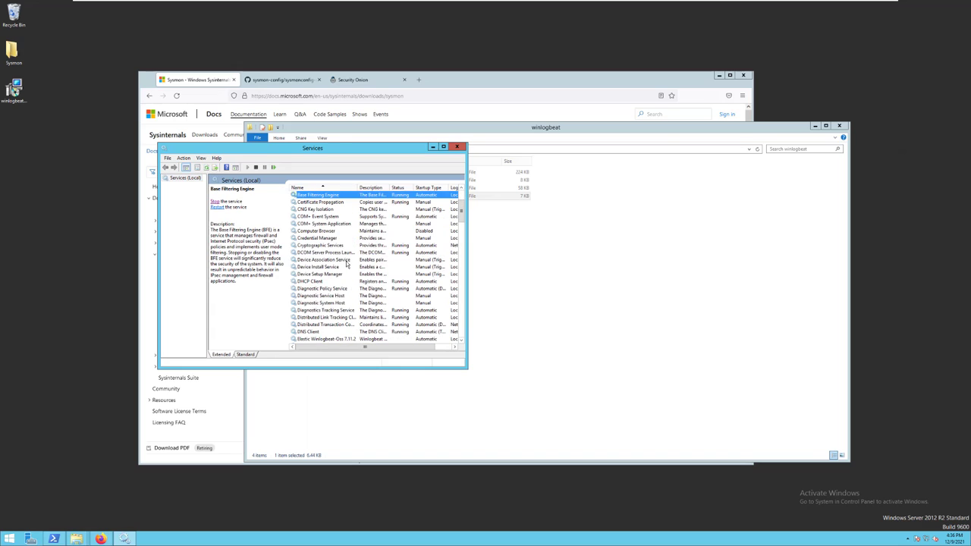
scroll("down", 3)
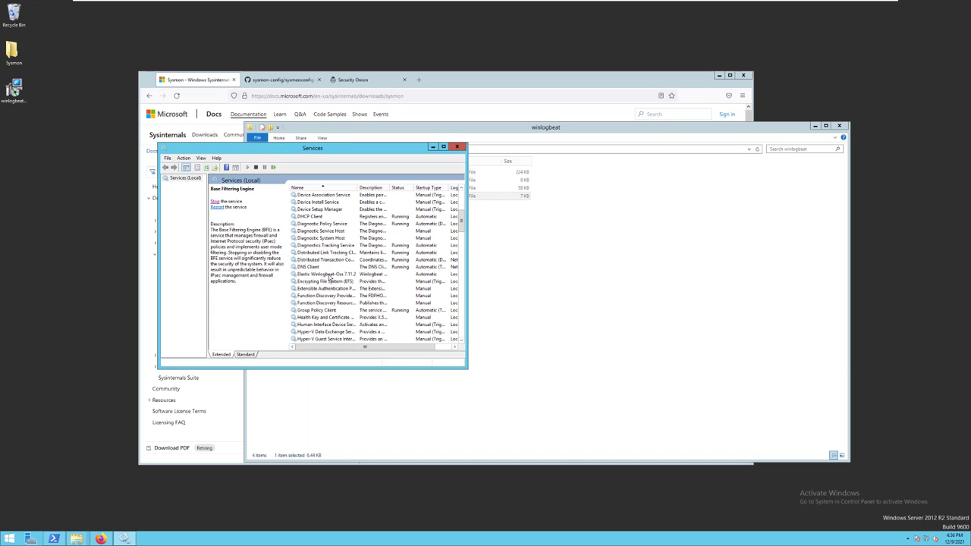
left_click(324, 274)
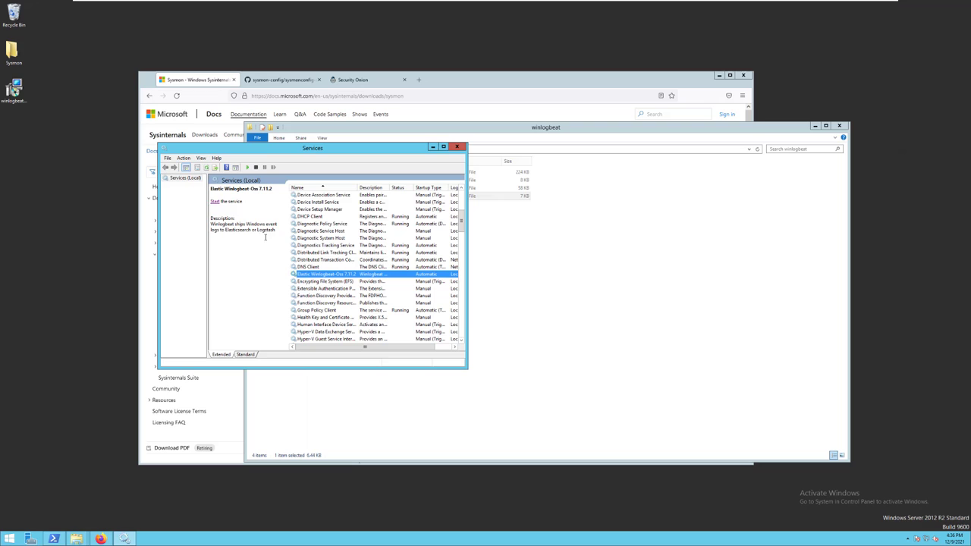
left_click(215, 201)
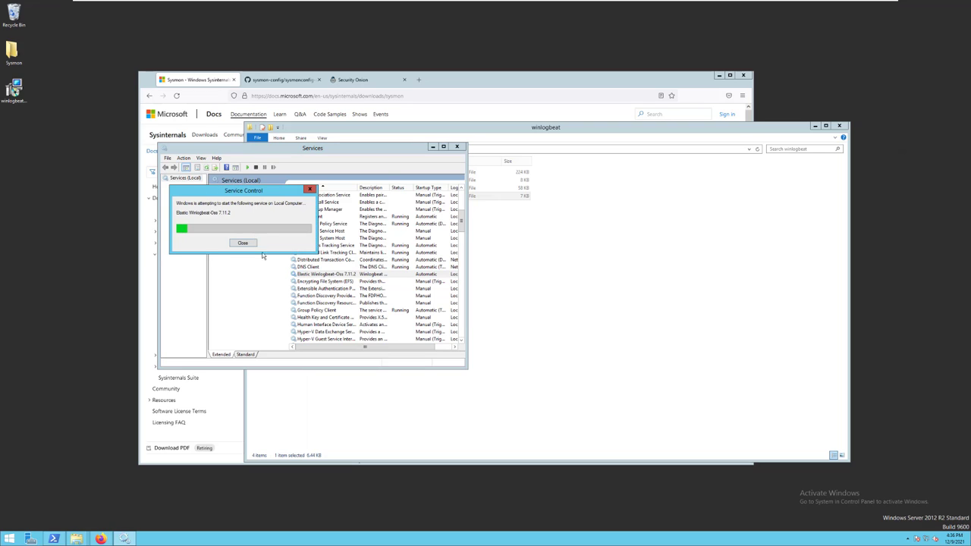
left_click(243, 242)
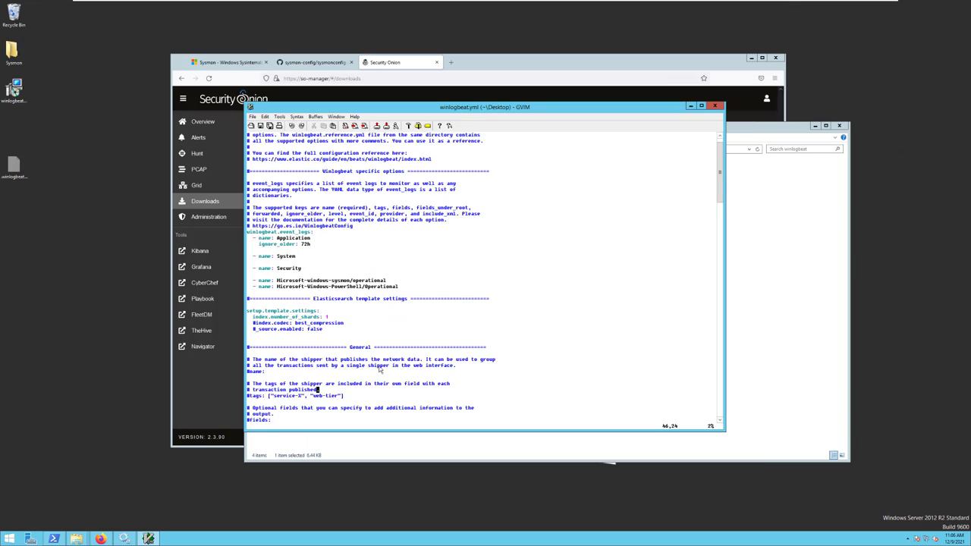
- Search the Start screen for 'paint' and launch Paint
left_click(9, 538)
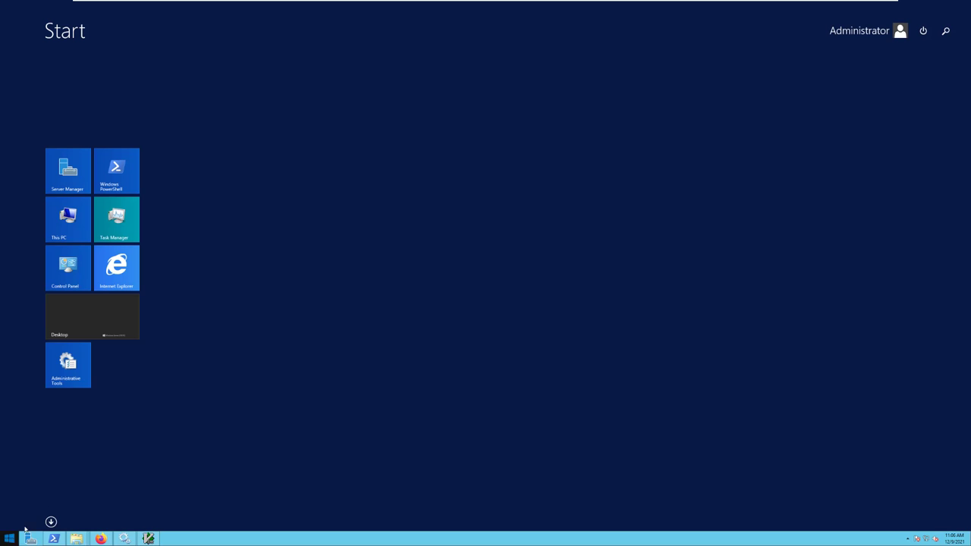
type("paint")
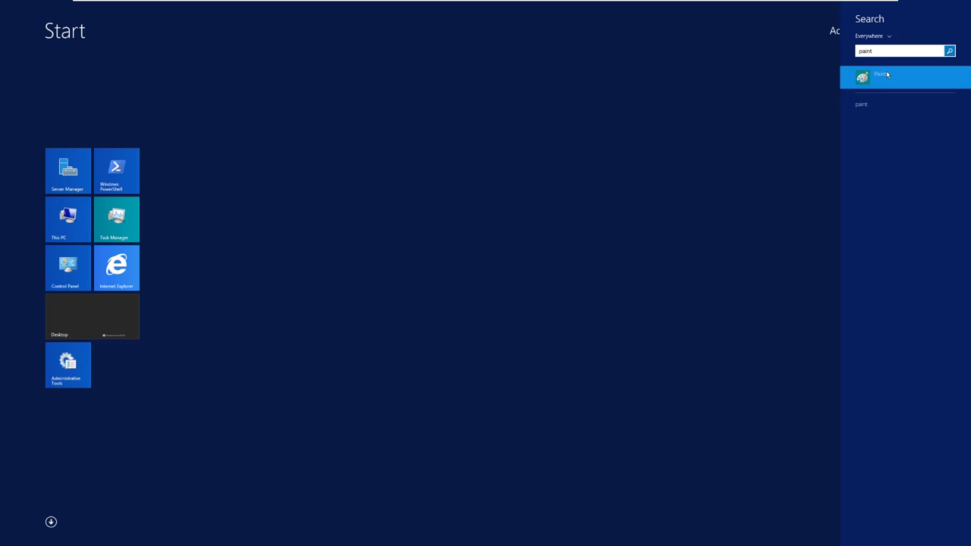
left_click(880, 76)
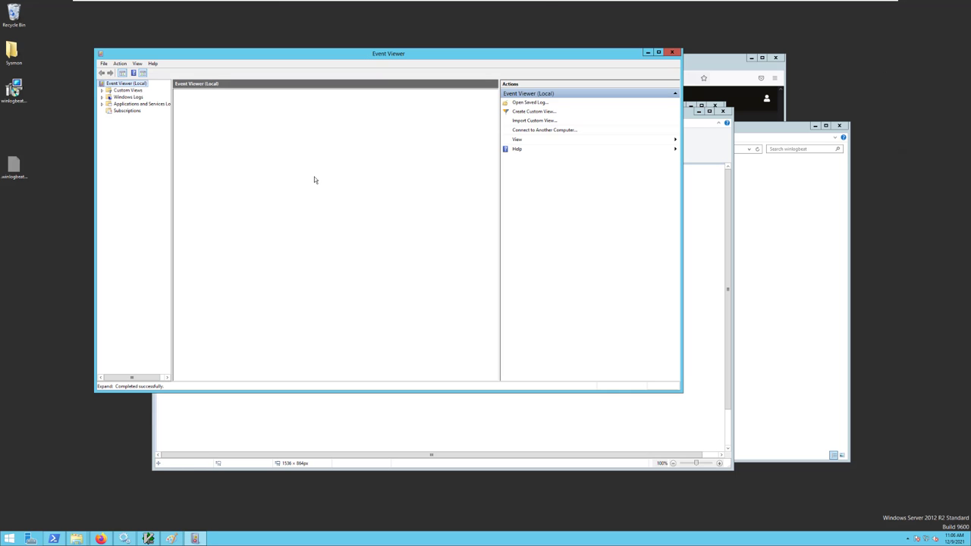
- Expand Windows Logs, Applications and Services Logs, Microsoft and Sysmon in the Event Viewer tree
left_click(101, 97)
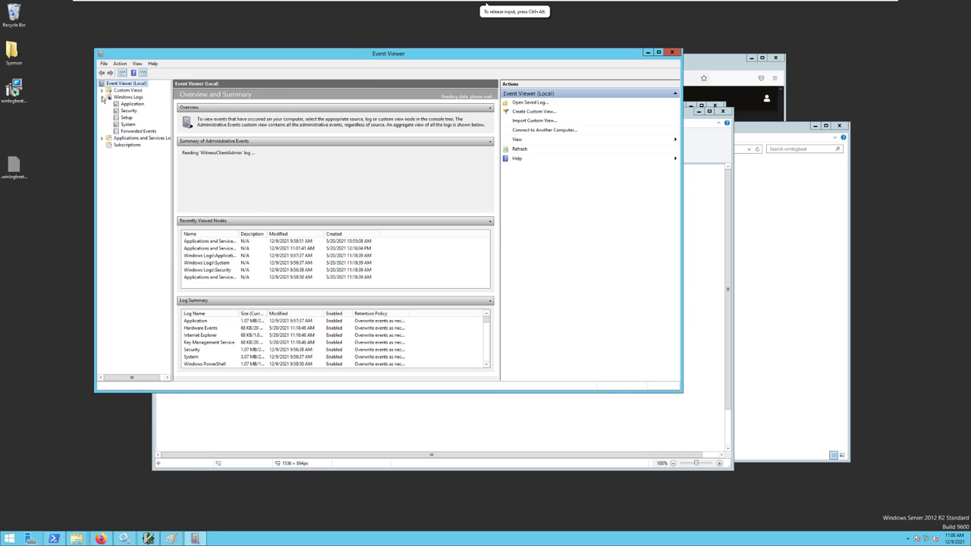
left_click(102, 138)
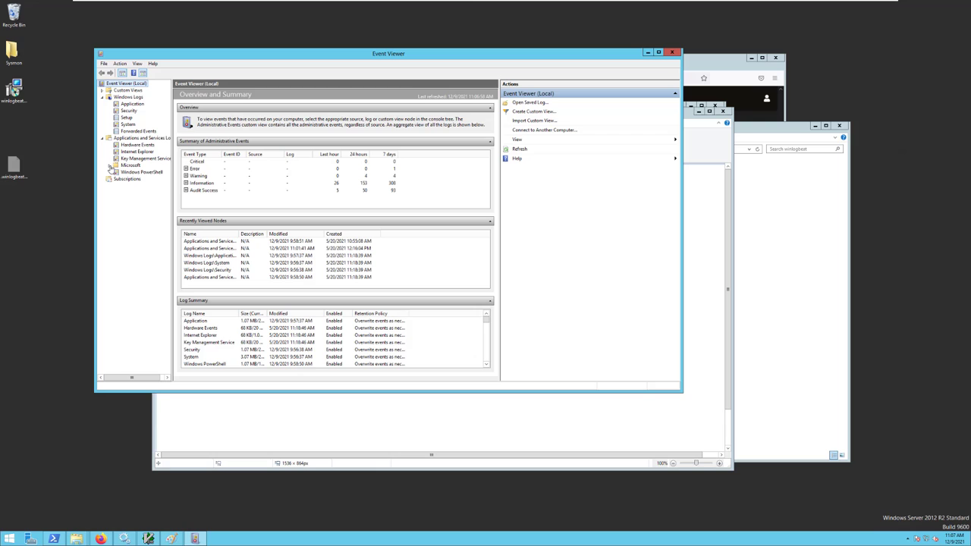
left_click(107, 166)
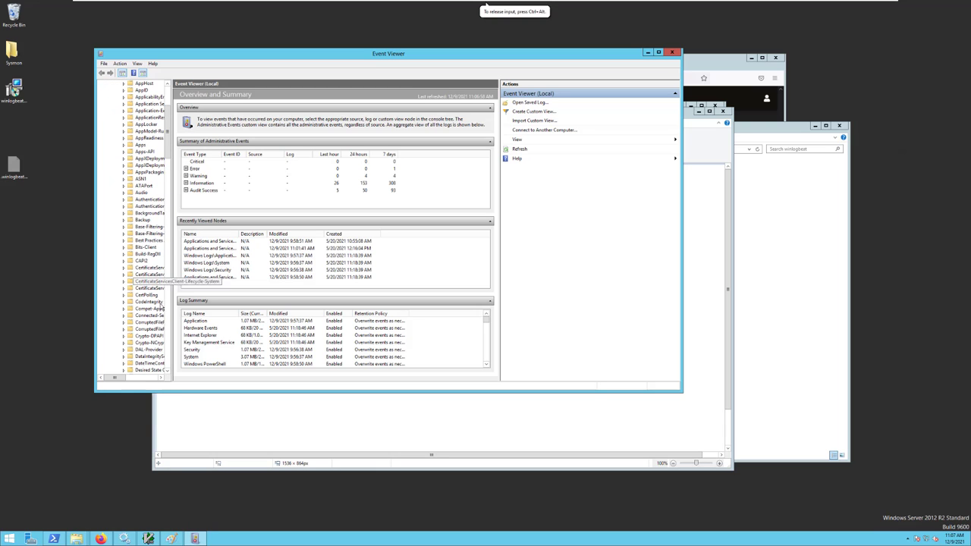
scroll("down", 3)
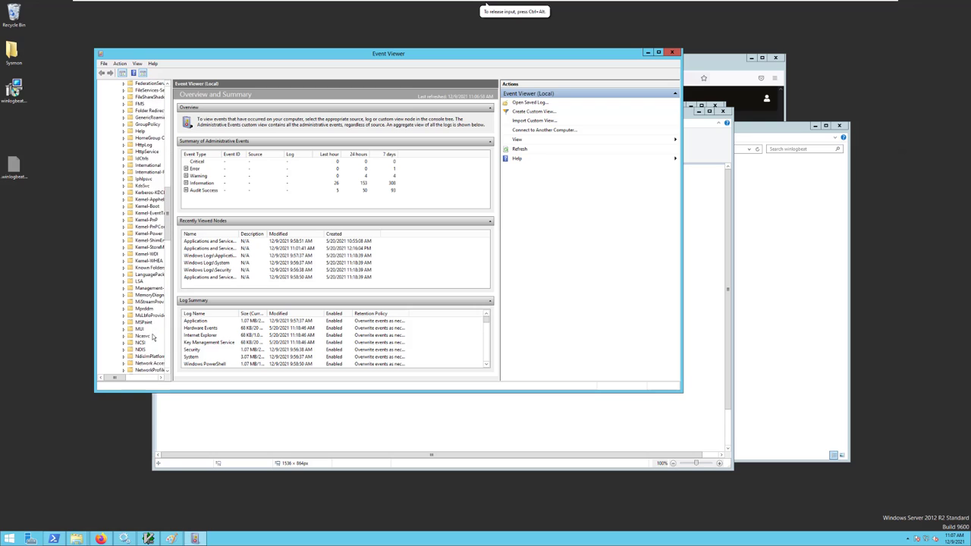
scroll("down", 3)
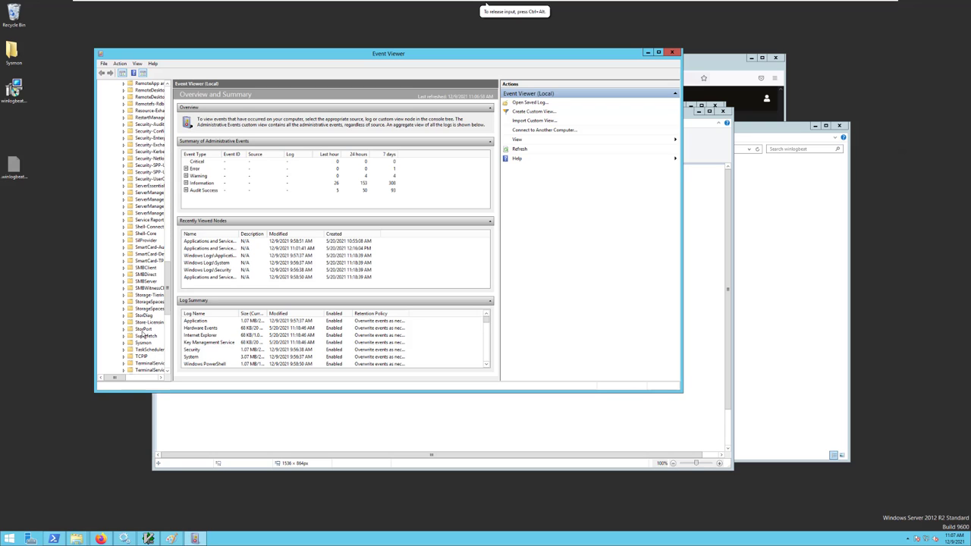
left_click(124, 342)
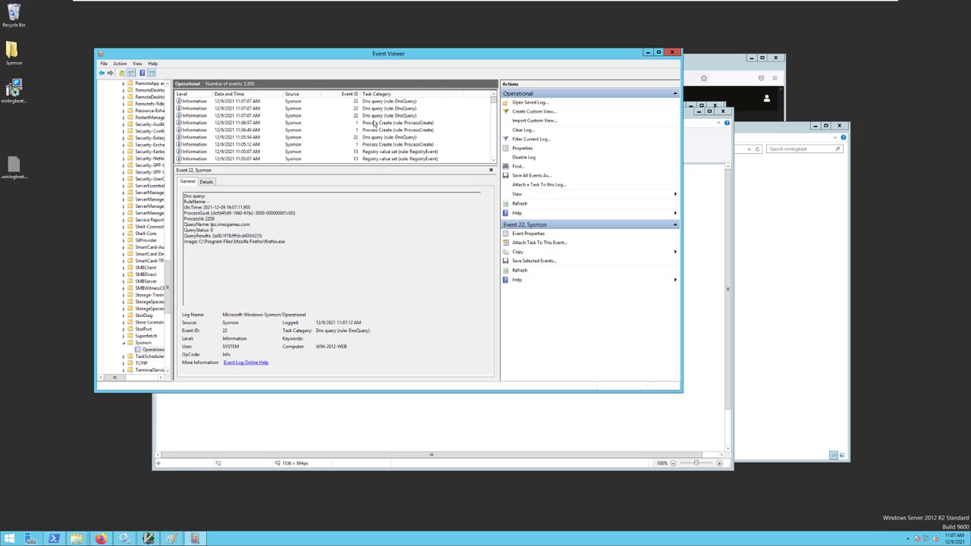
- Review the 11:06:49 AM Process Create event showing mspaint.exe being launched
left_click(333, 123)
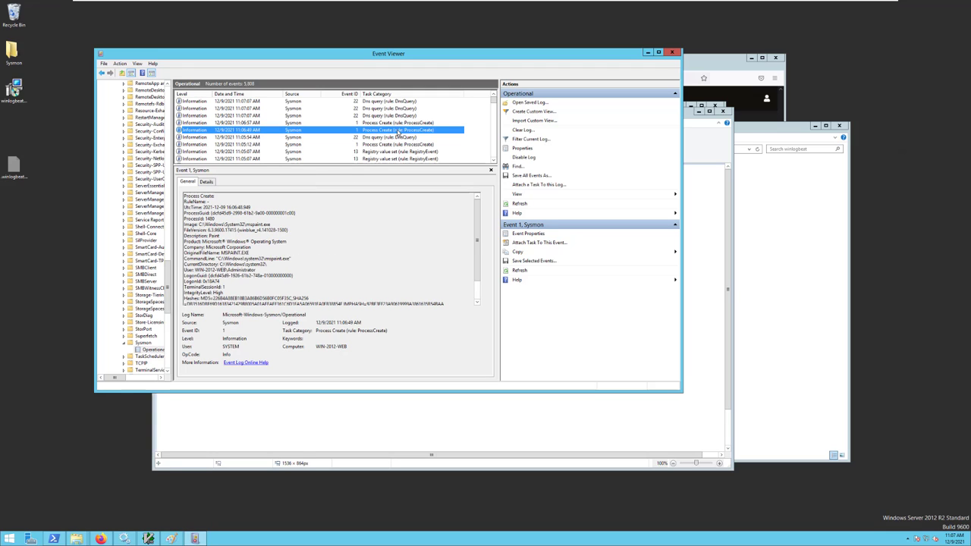
mouse_move(156, 260)
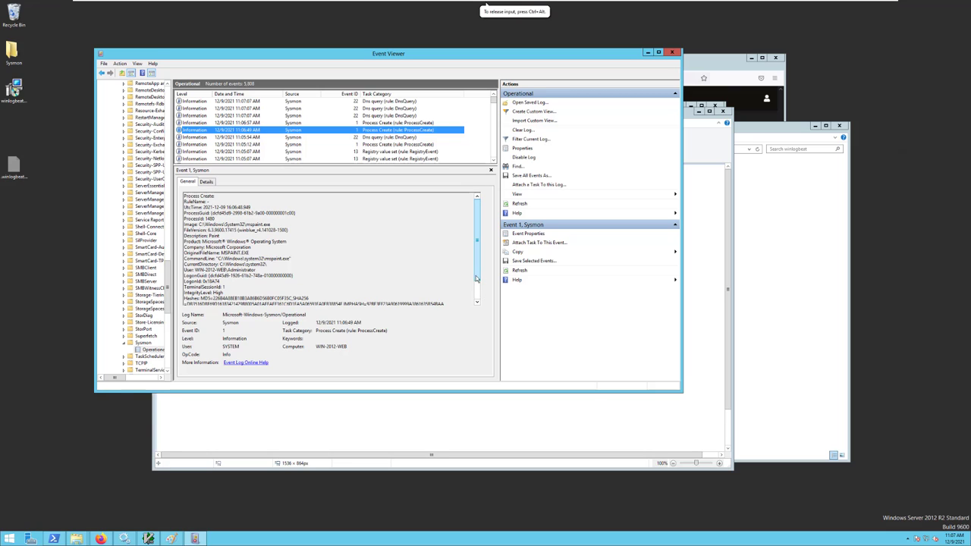
scroll("down", 3)
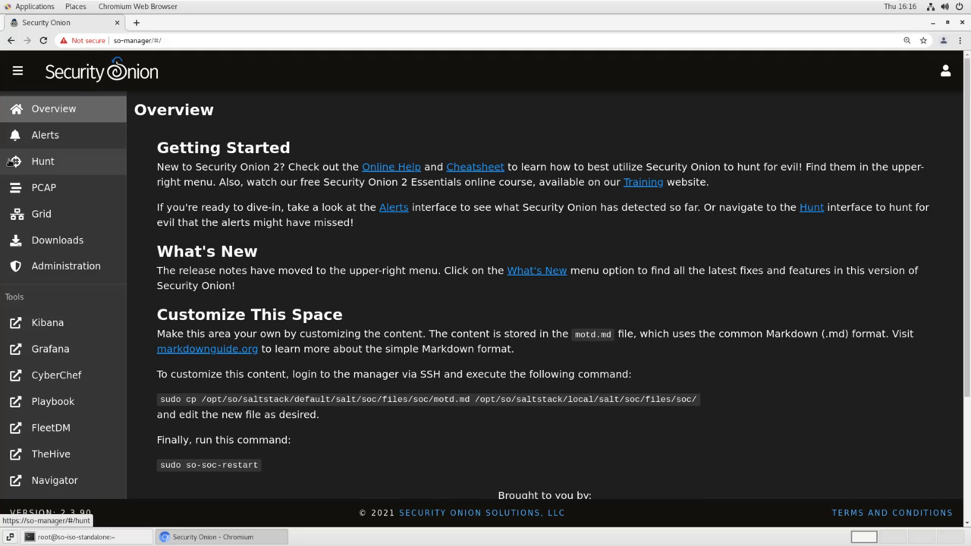
- Show Hunt grouped by event.module and event.dataset, scrolling to the sysmon dataset counts
left_click(43, 161)
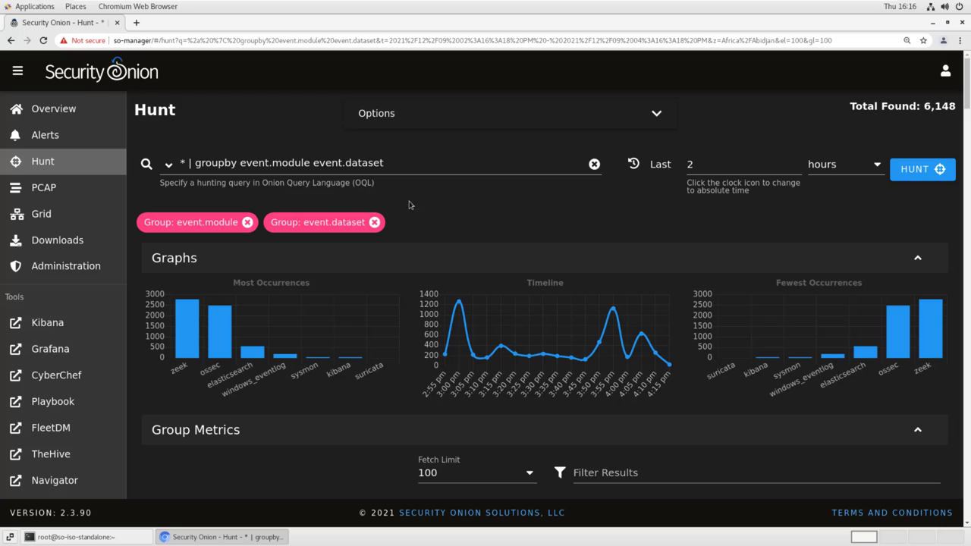
mouse_move(395, 331)
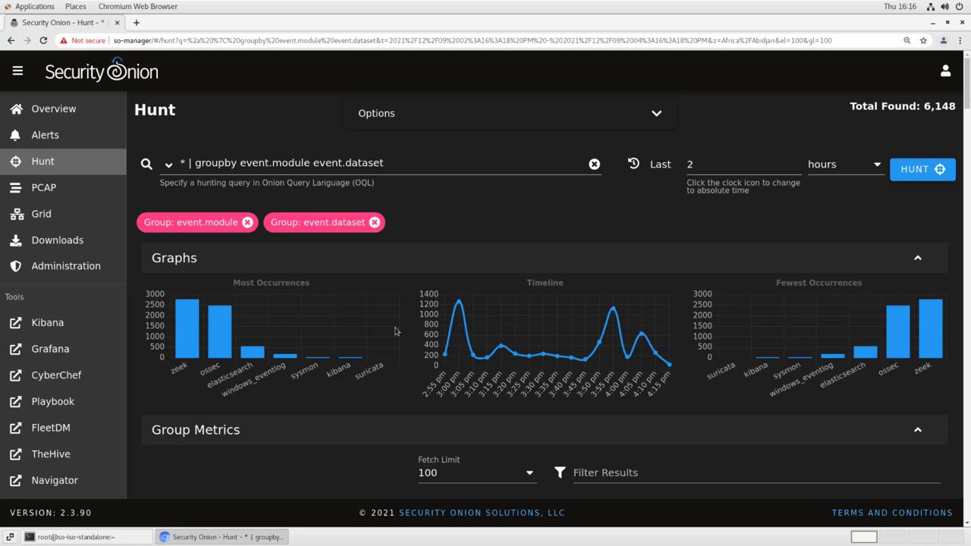
mouse_move(302, 380)
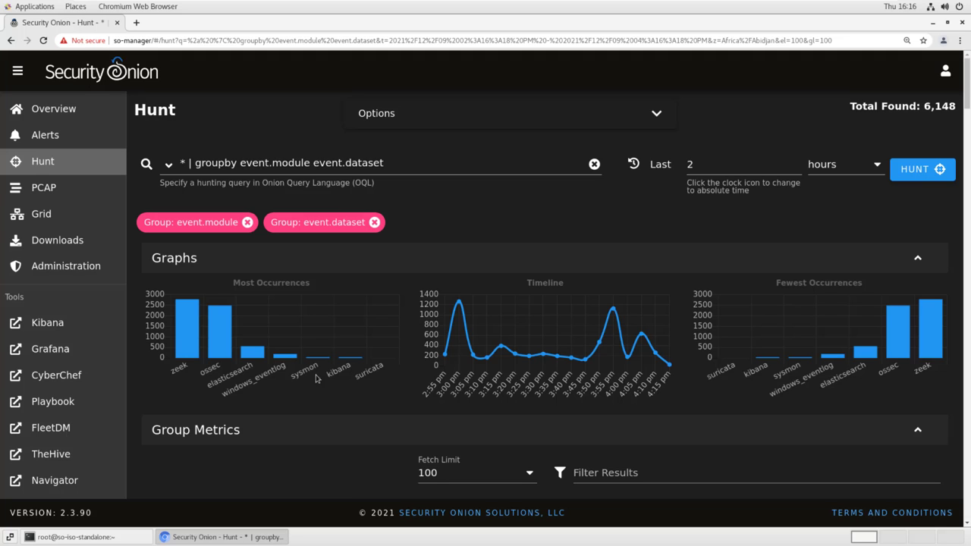
scroll("down", 3)
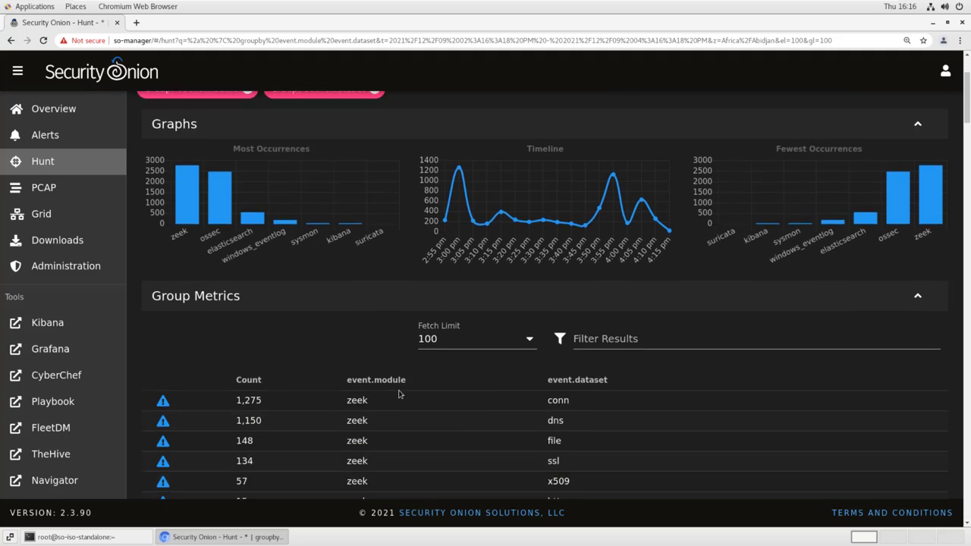
scroll("down", 3)
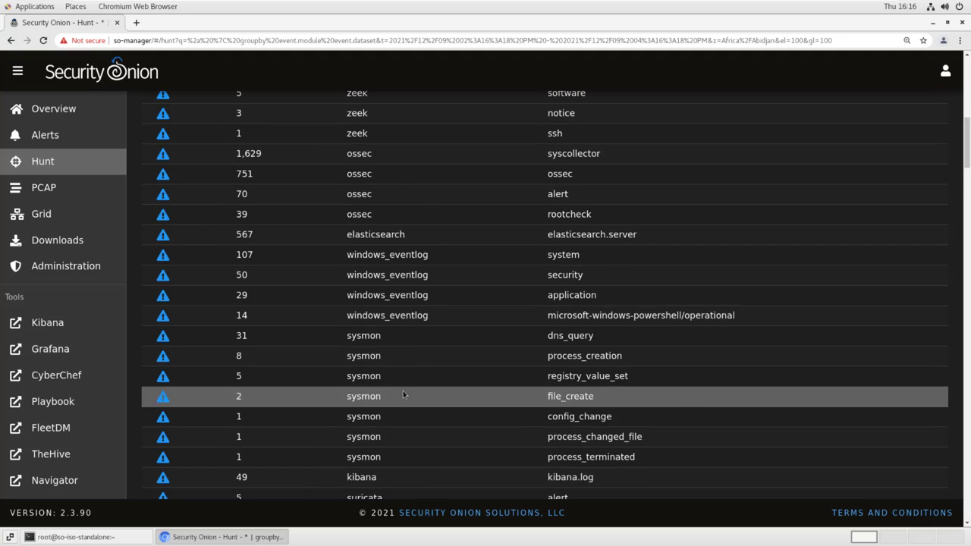
scroll("down", 3)
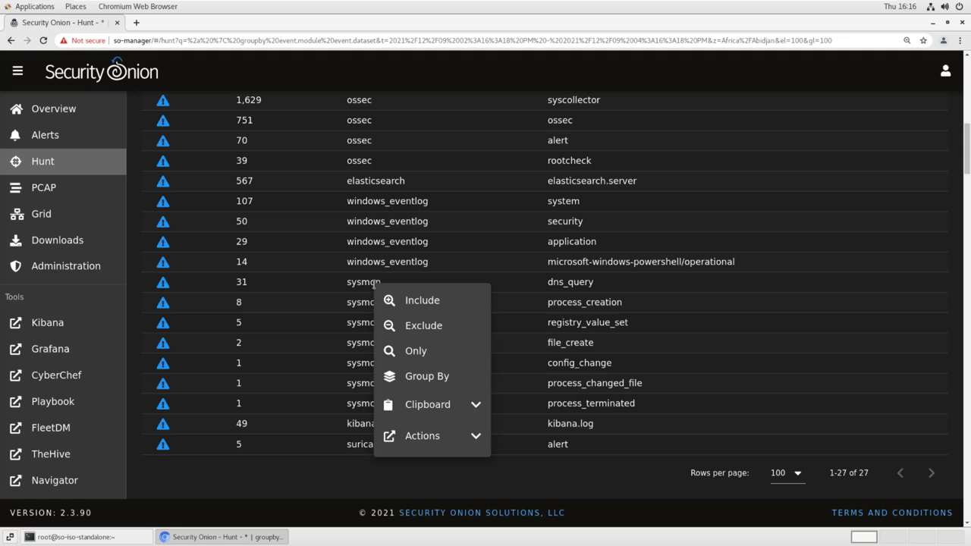
- Include the sysmon module and process_creation dataset as Hunt filters
left_click(415, 350)
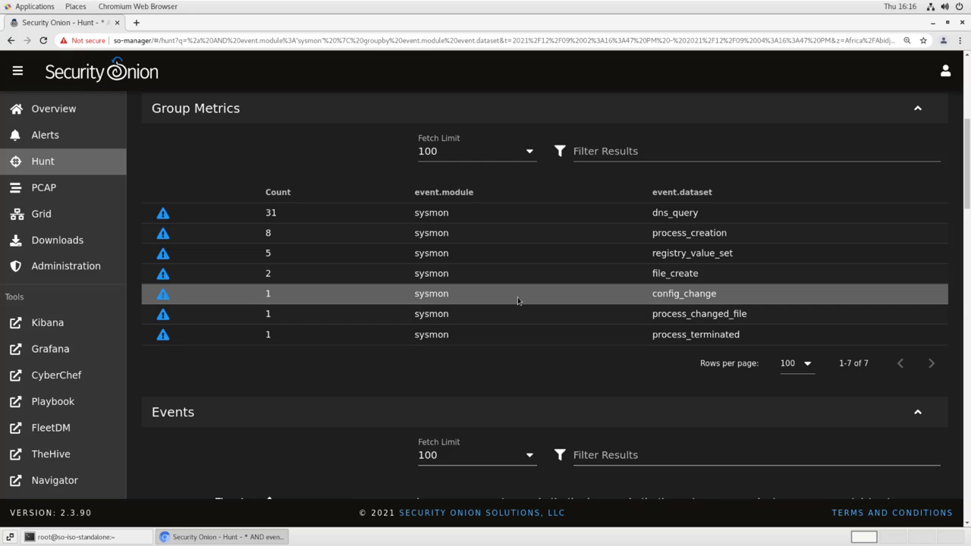
left_click(689, 233)
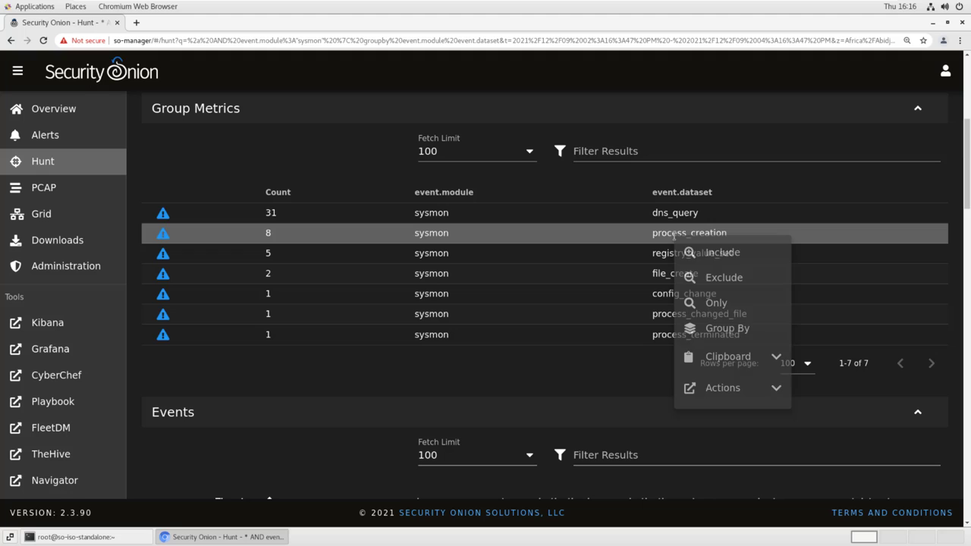
left_click(715, 252)
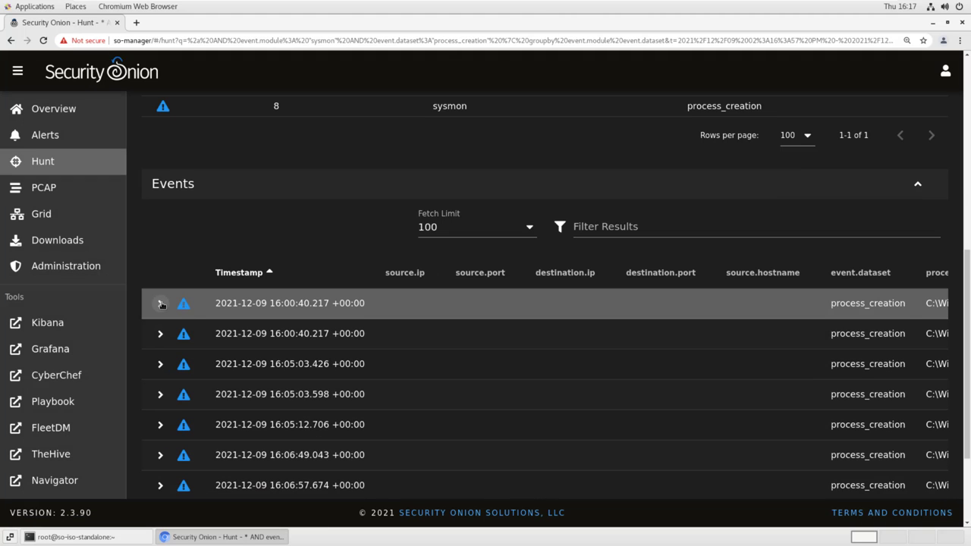
- Expand the first sysmon process_creation event and scroll through all its fields
left_click(160, 303)
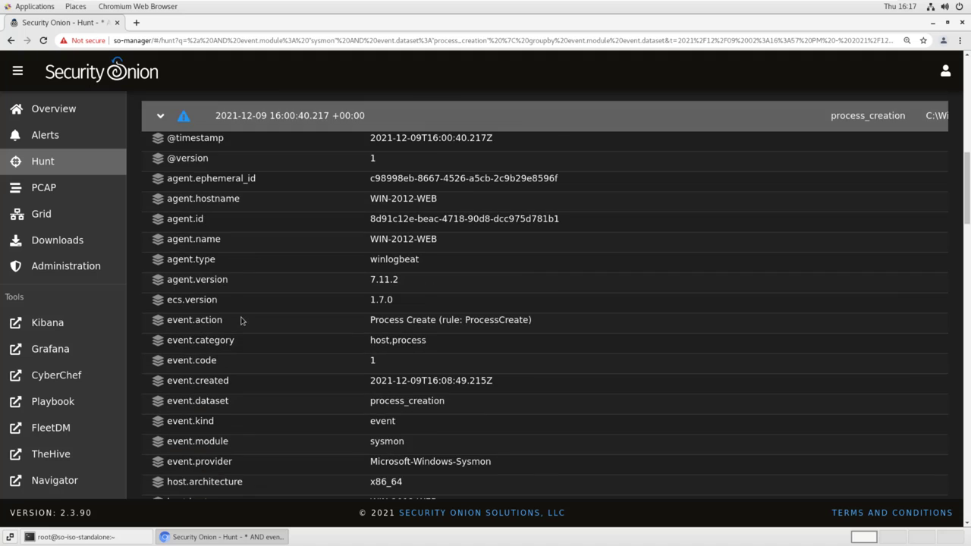
scroll("down", 3)
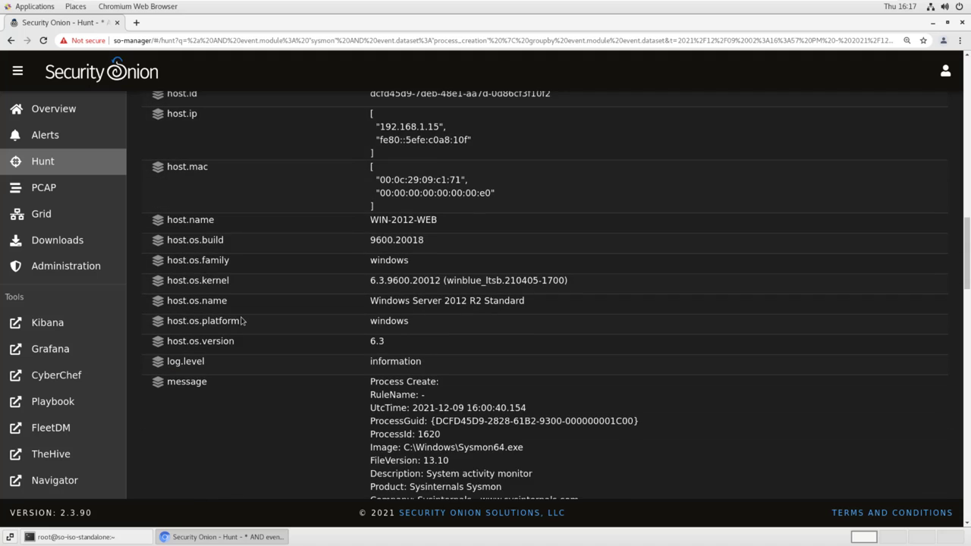
scroll("down", 3)
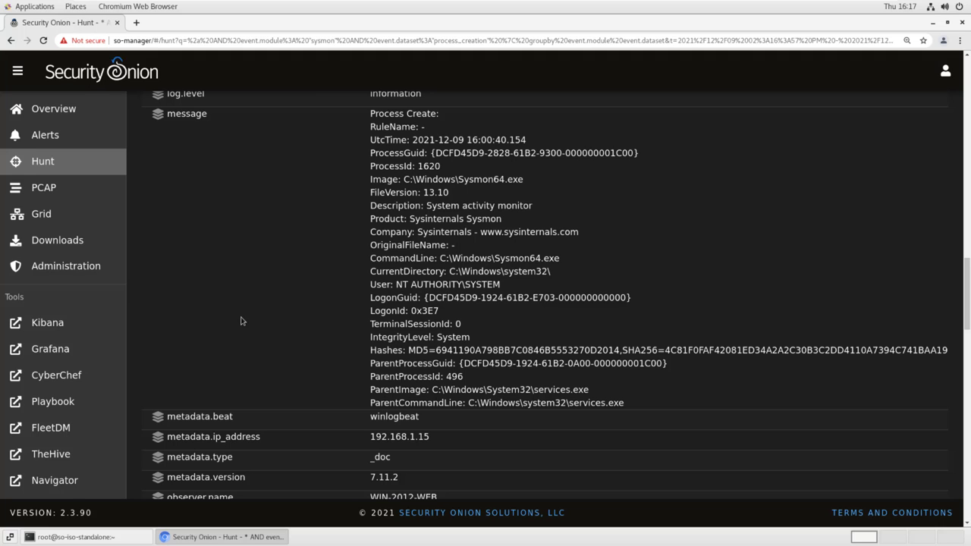
scroll("down", 3)
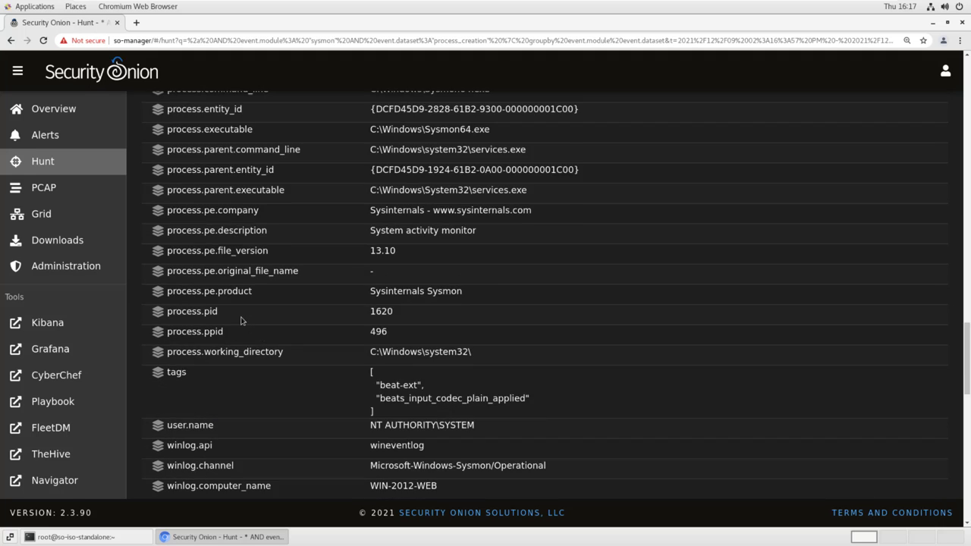
scroll("down", 3)
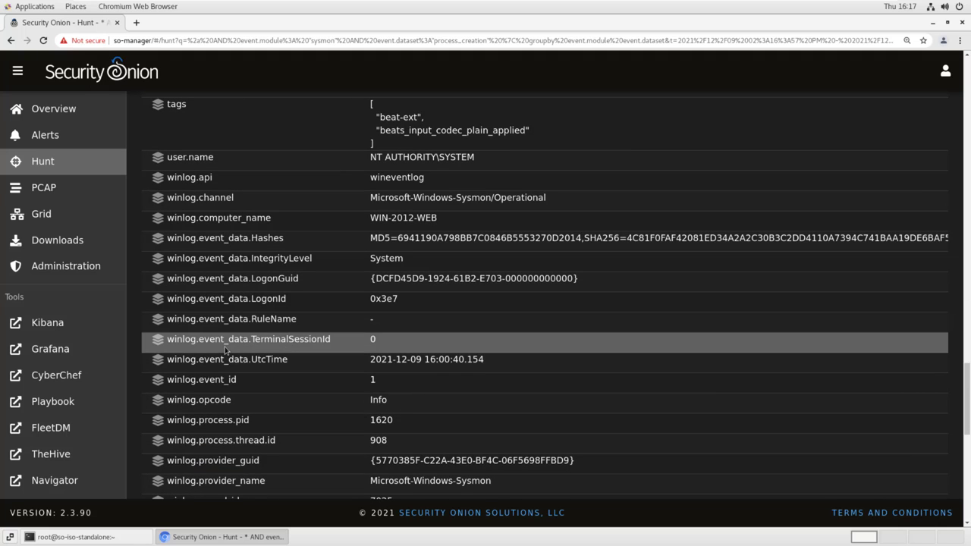
scroll("down", 3)
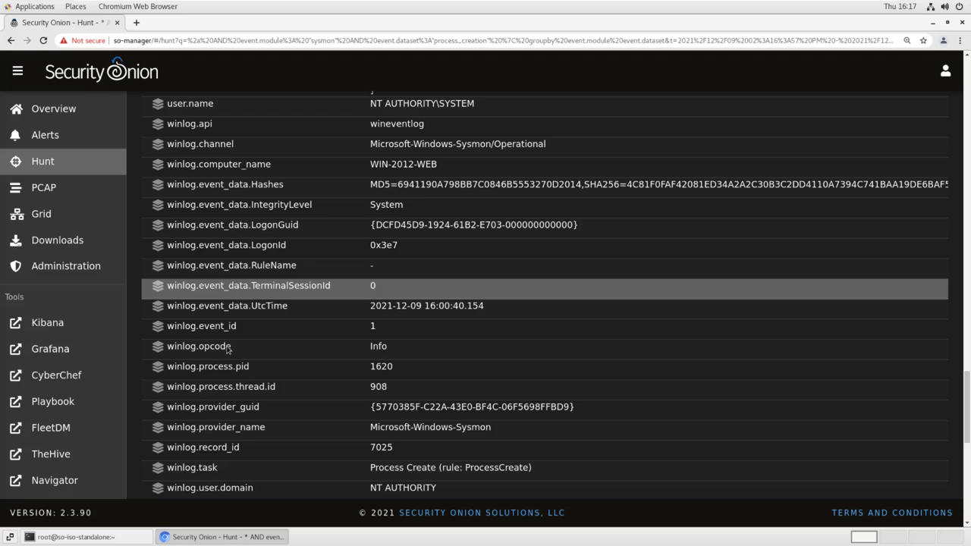
scroll("down", 3)
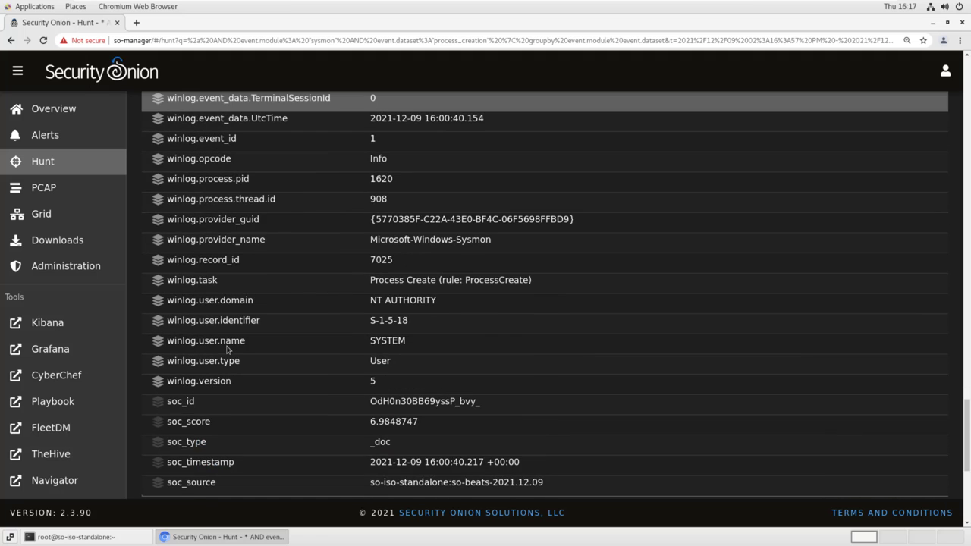
scroll("up", 3)
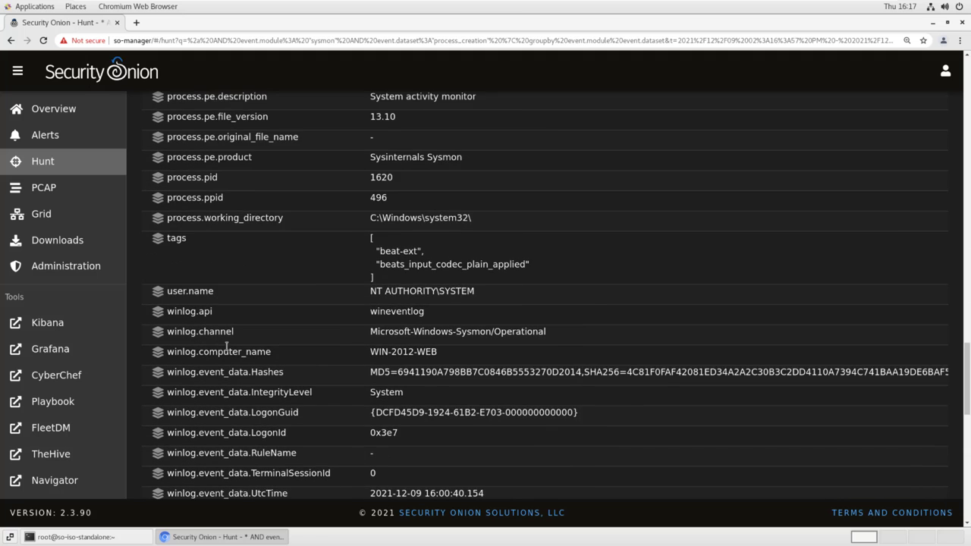
scroll("up", 3)
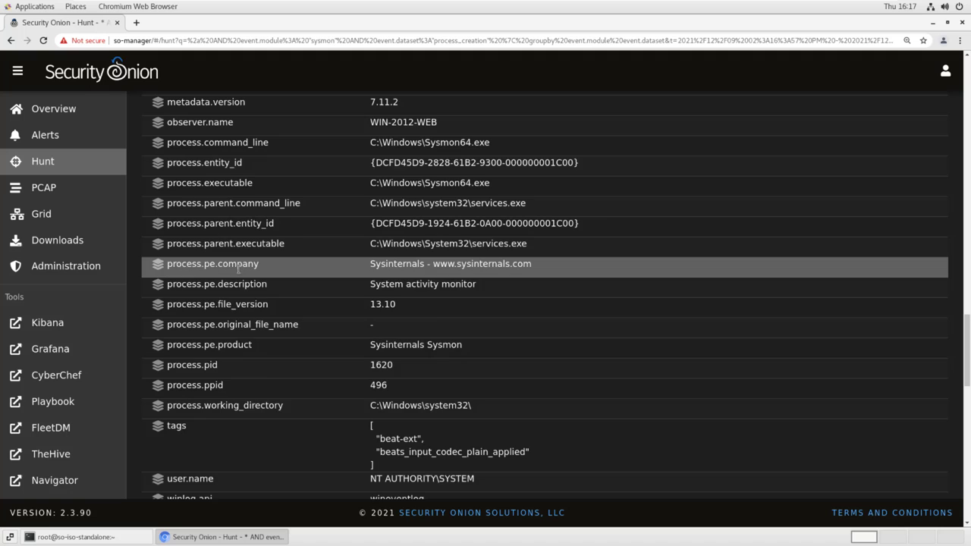
scroll("up", 3)
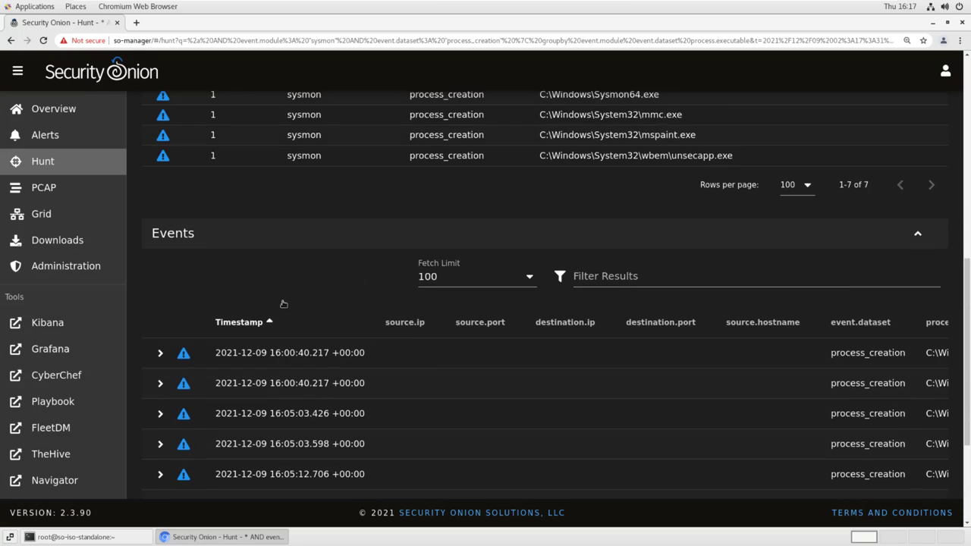
- Scroll back up to the hunt query bar
scroll("up", 3)
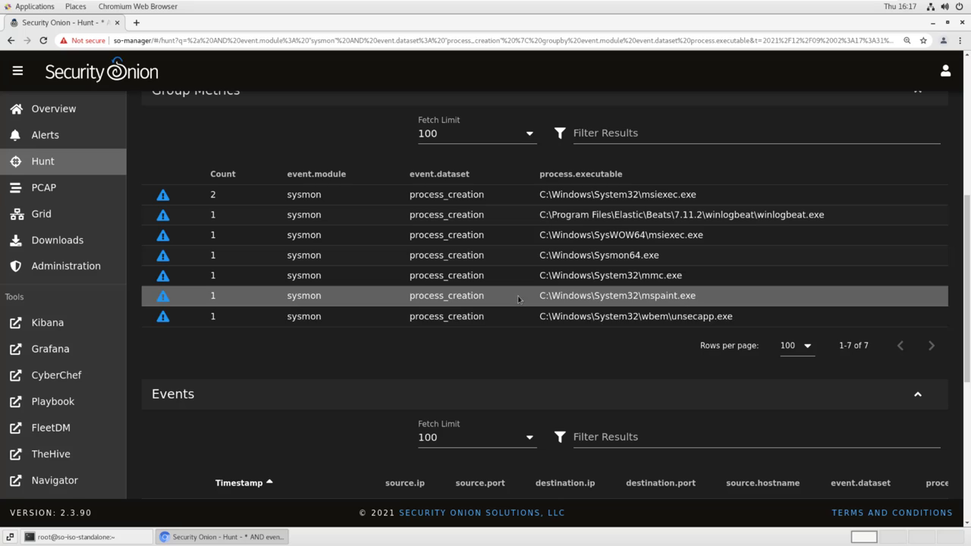
mouse_move(528, 317)
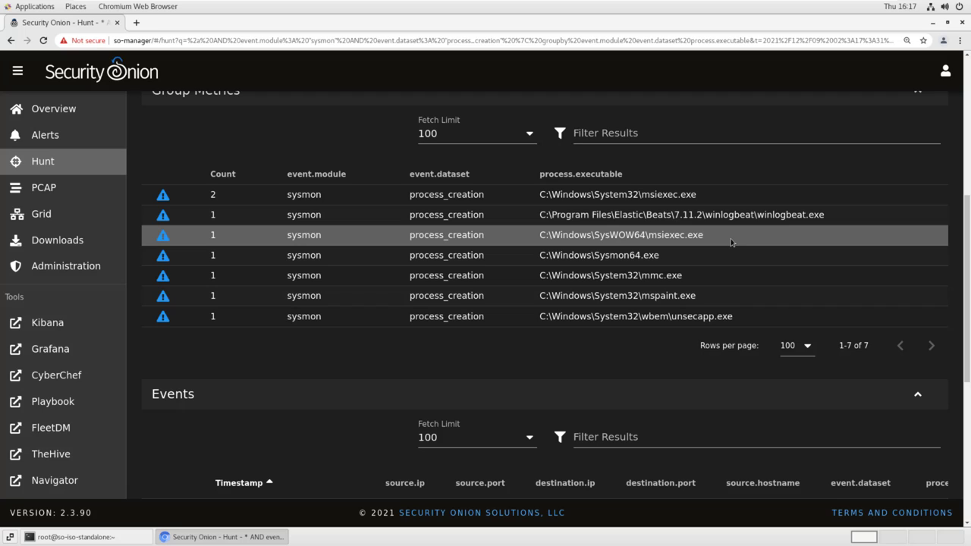
mouse_move(735, 254)
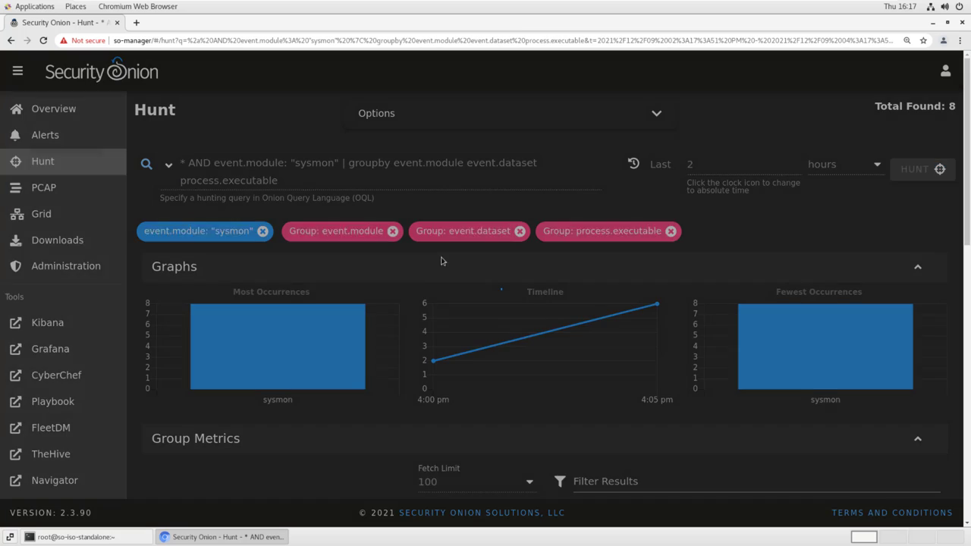
- Remove the process.executable grouping and review counts: dns_query 31, process_creation 8, registry_value_set 5
left_click(671, 231)
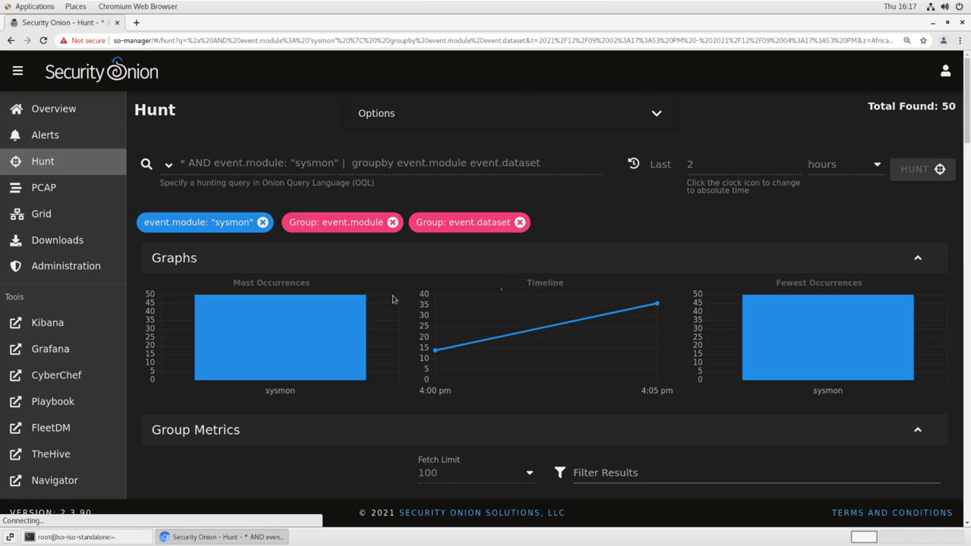
scroll("down", 3)
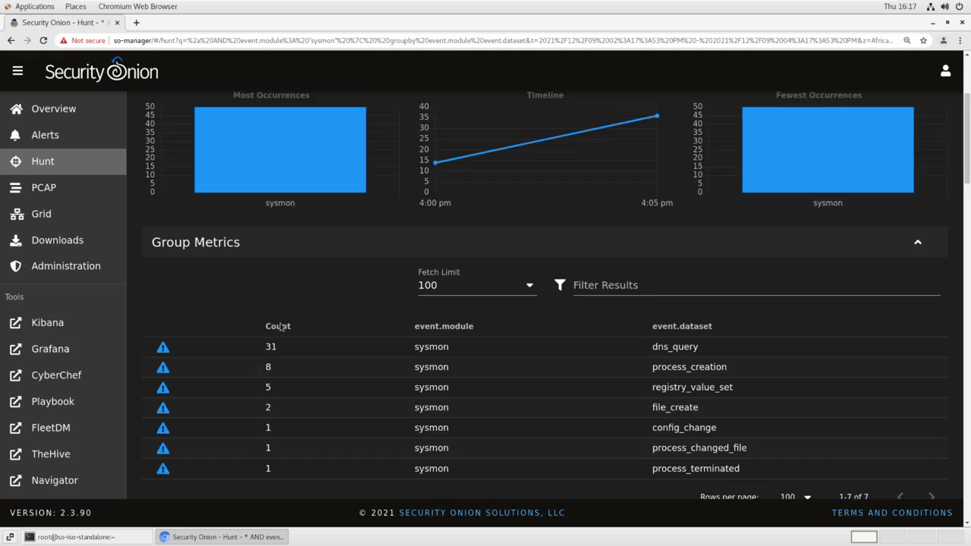
scroll("down", 3)
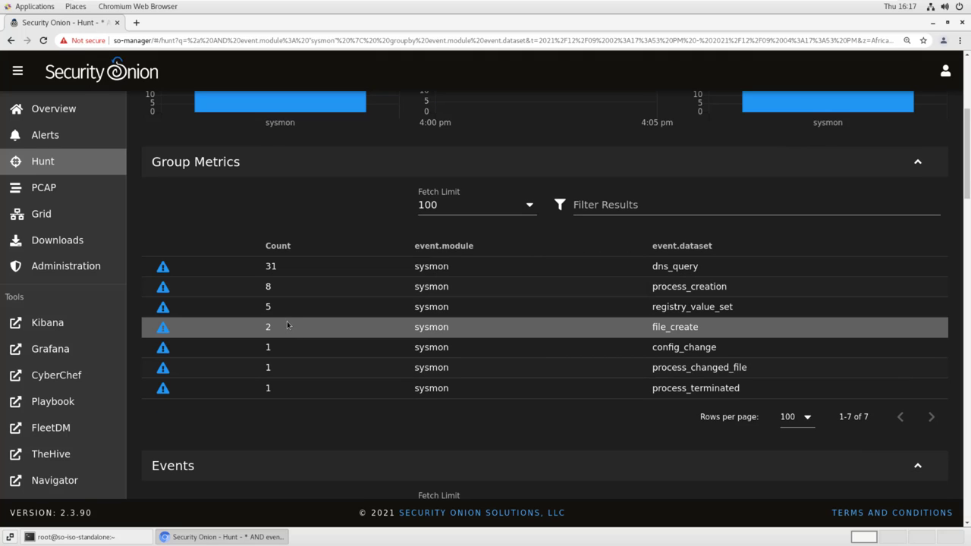
mouse_move(317, 441)
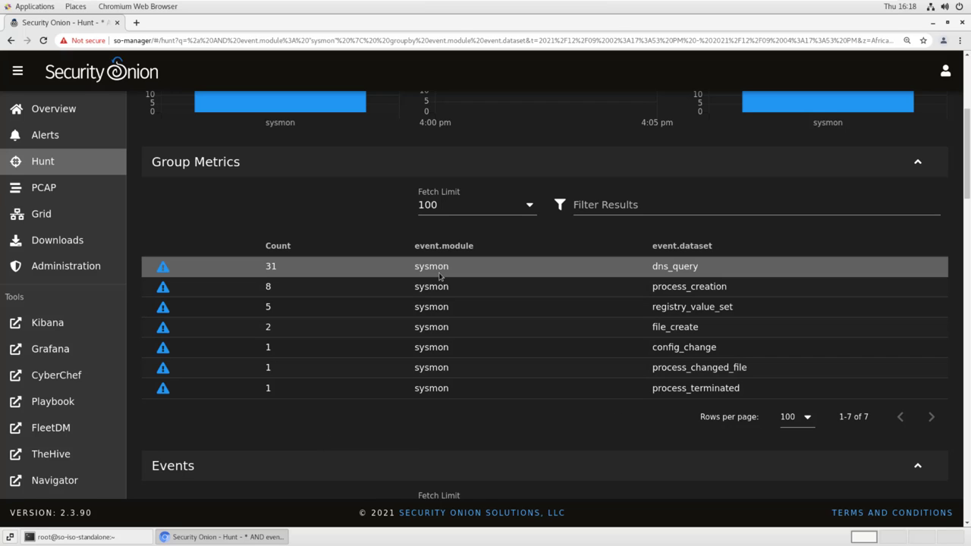
mouse_move(667, 275)
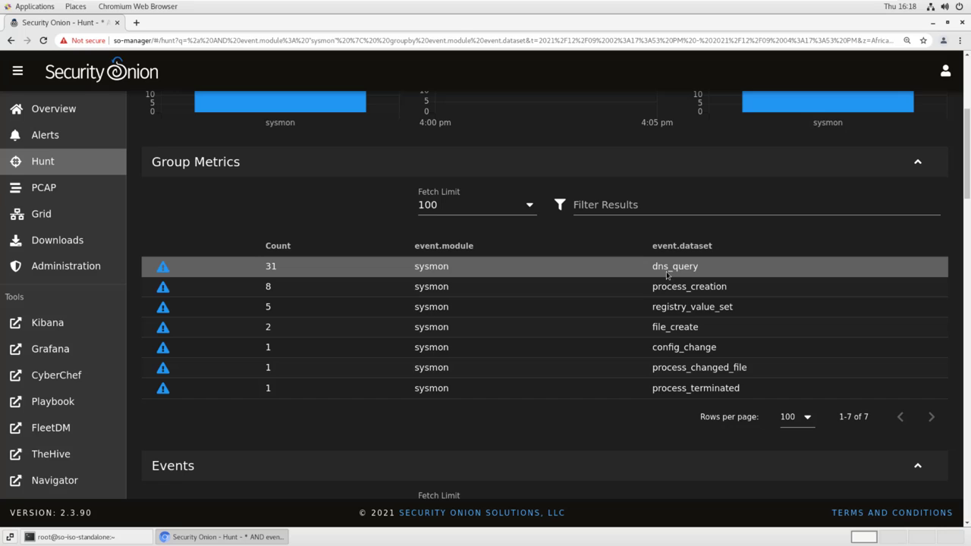
mouse_move(549, 411)
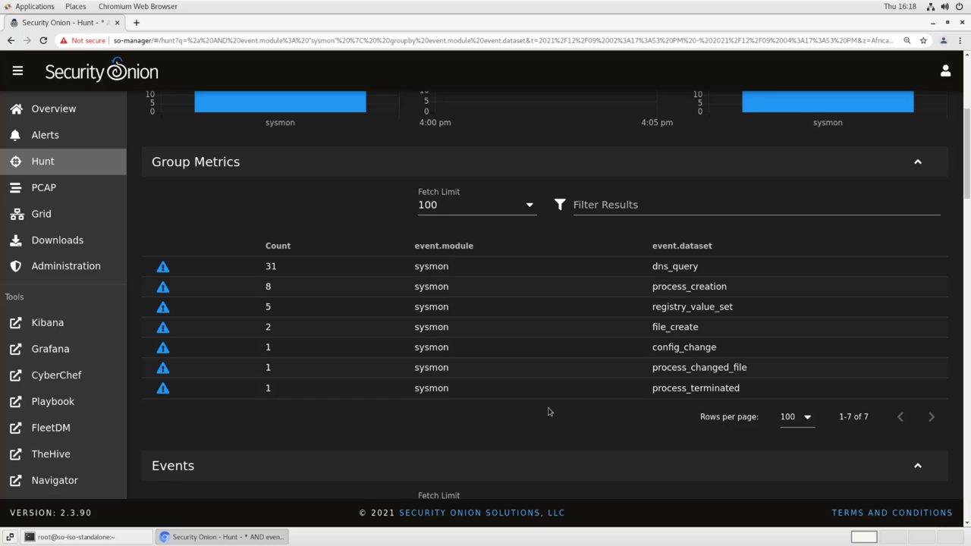
mouse_move(479, 432)
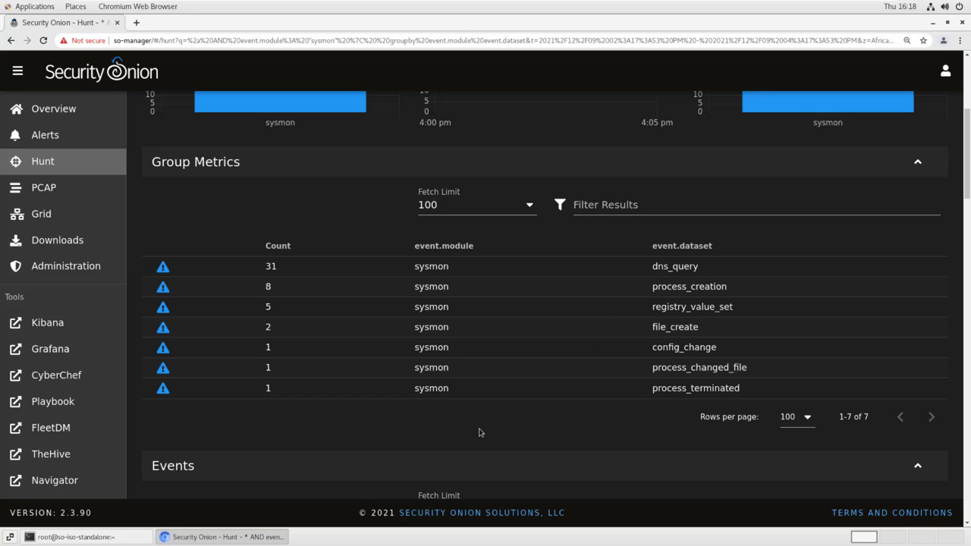
mouse_move(379, 434)
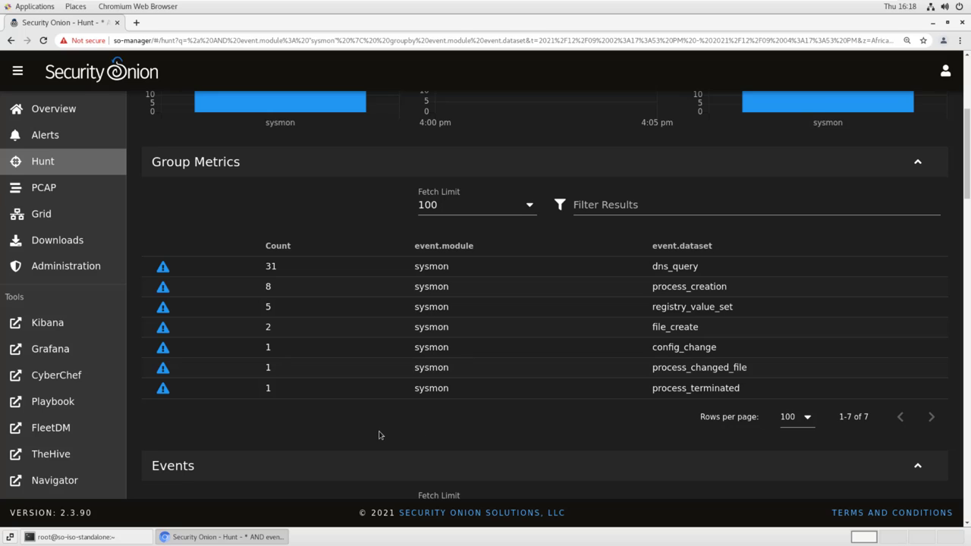
mouse_move(373, 435)
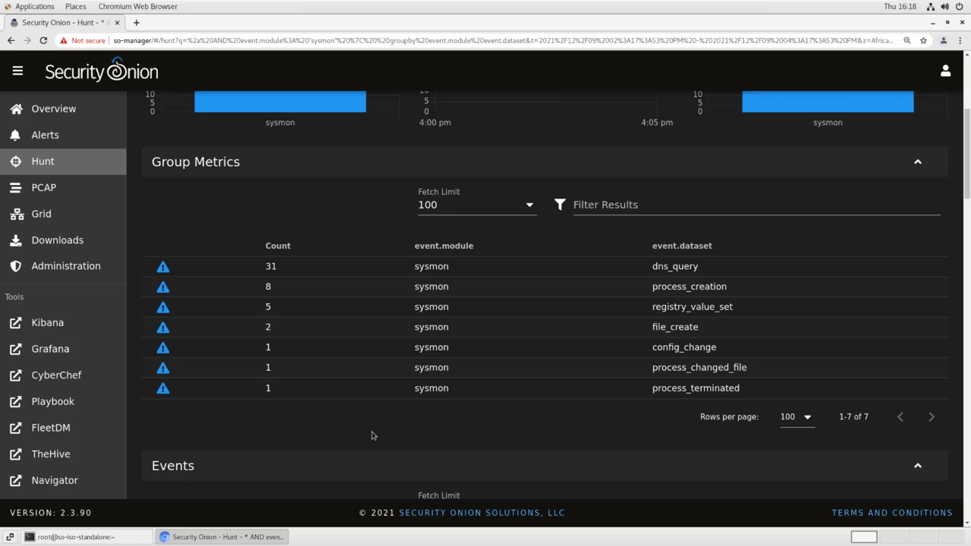
mouse_move(357, 416)
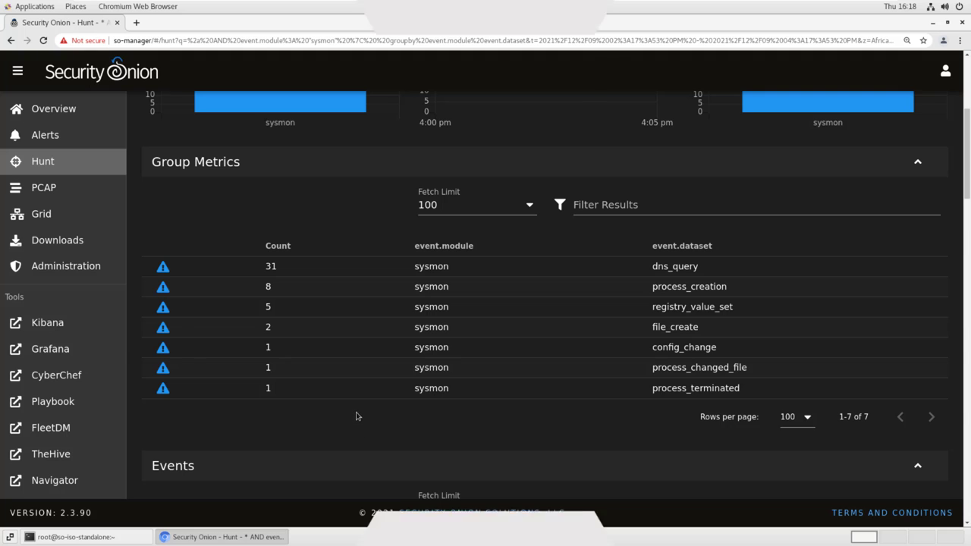